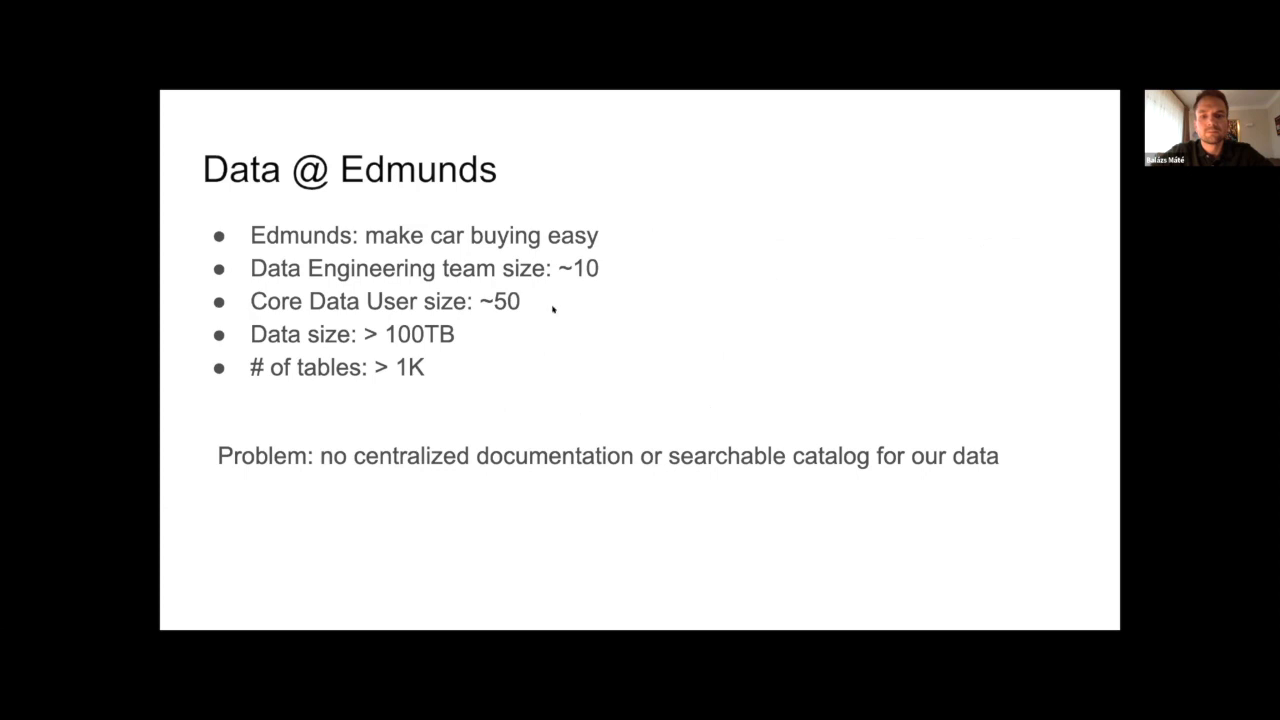
mouse_move(590, 326)
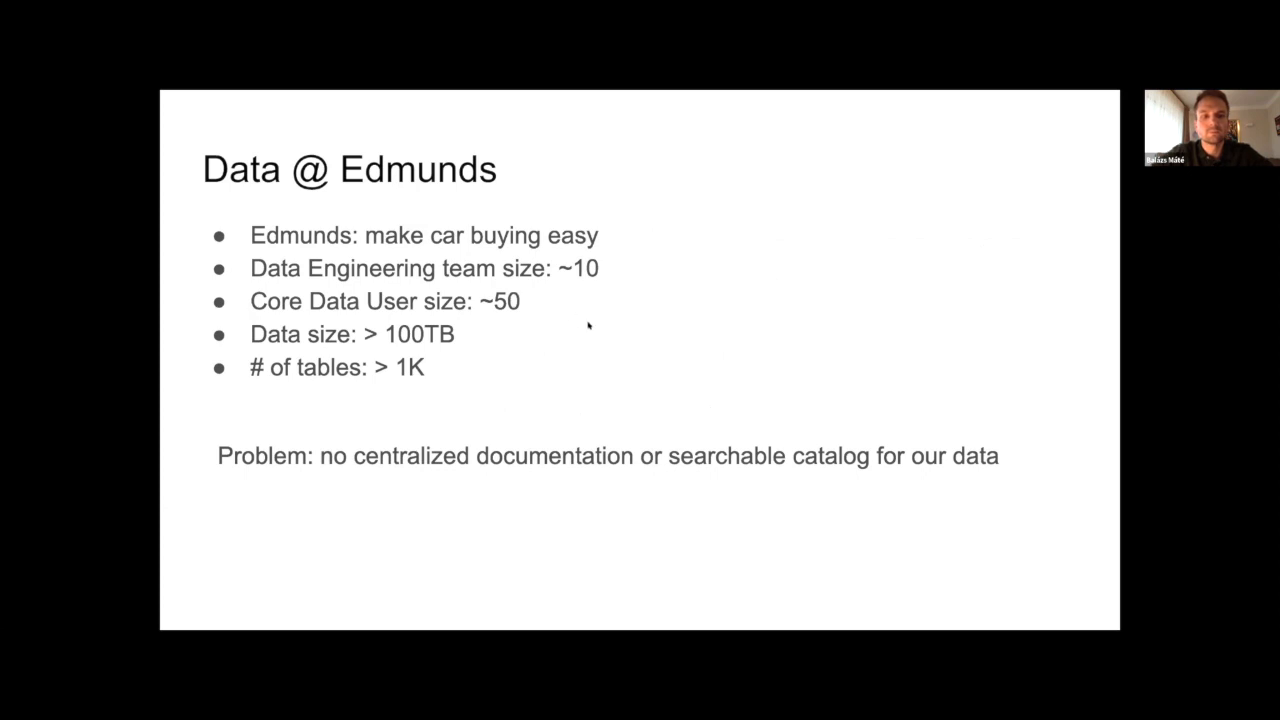
mouse_move(610, 328)
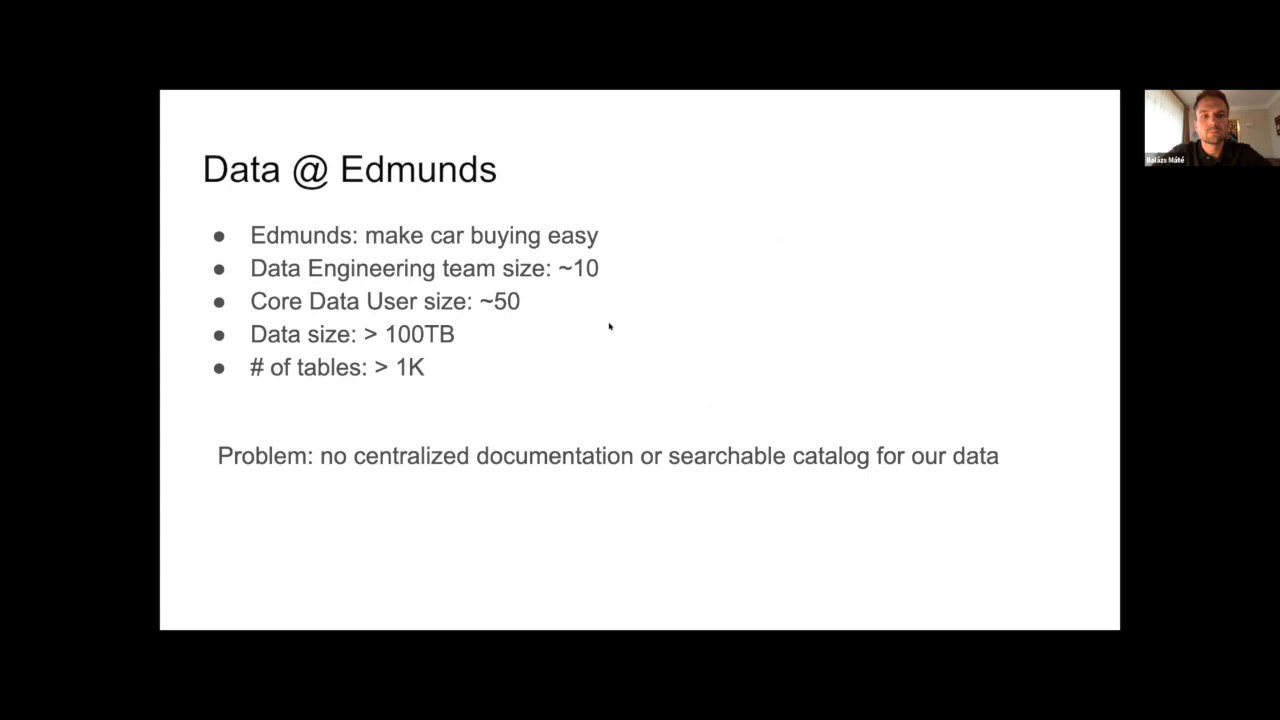
mouse_move(612, 176)
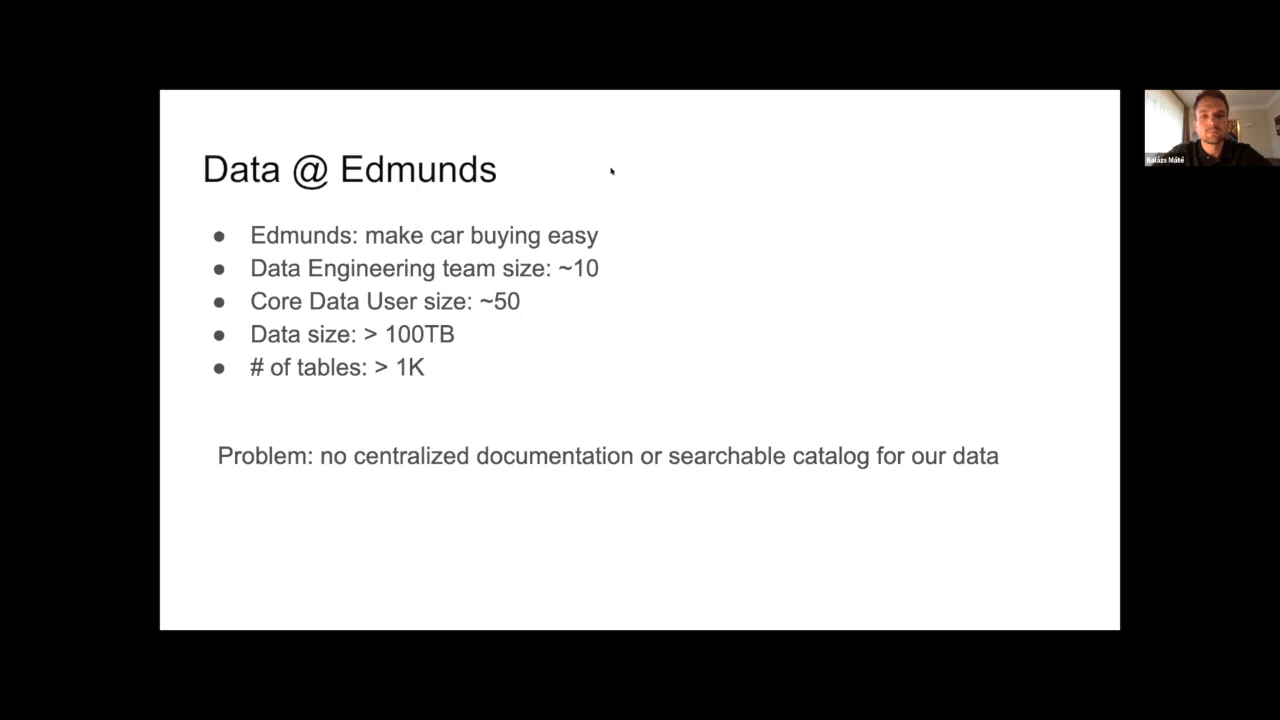
mouse_move(634, 430)
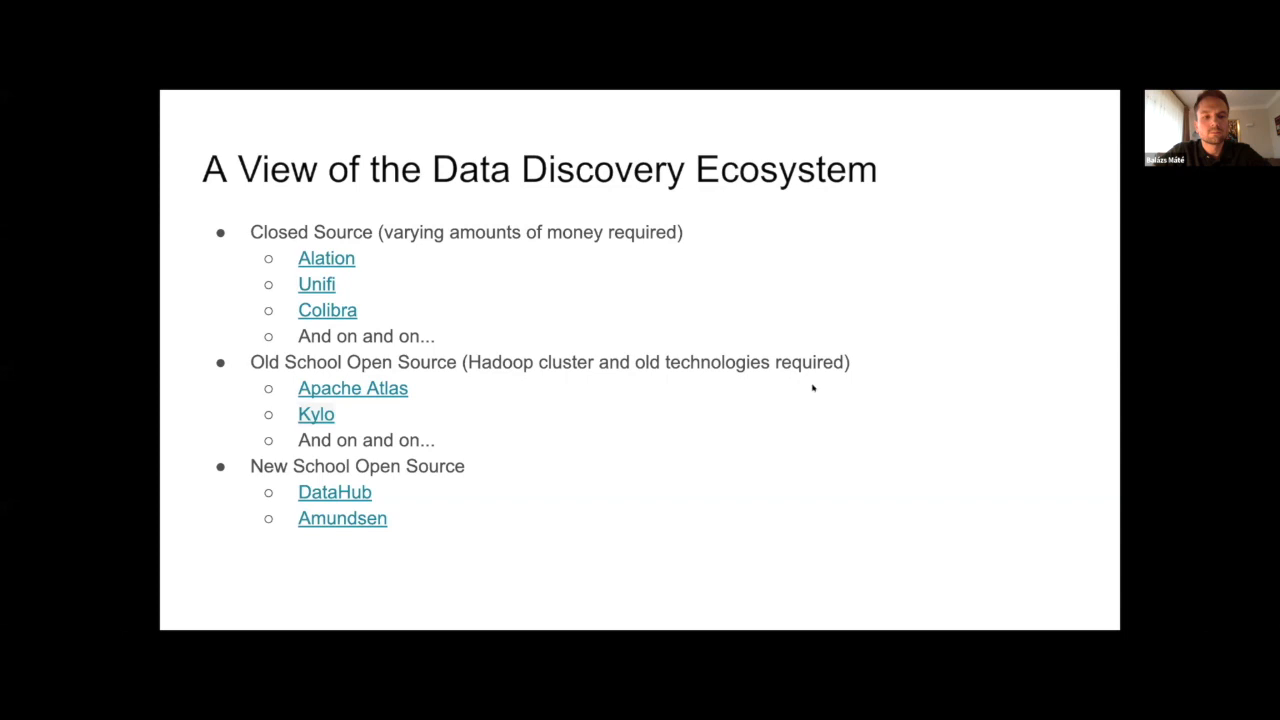
mouse_move(606, 382)
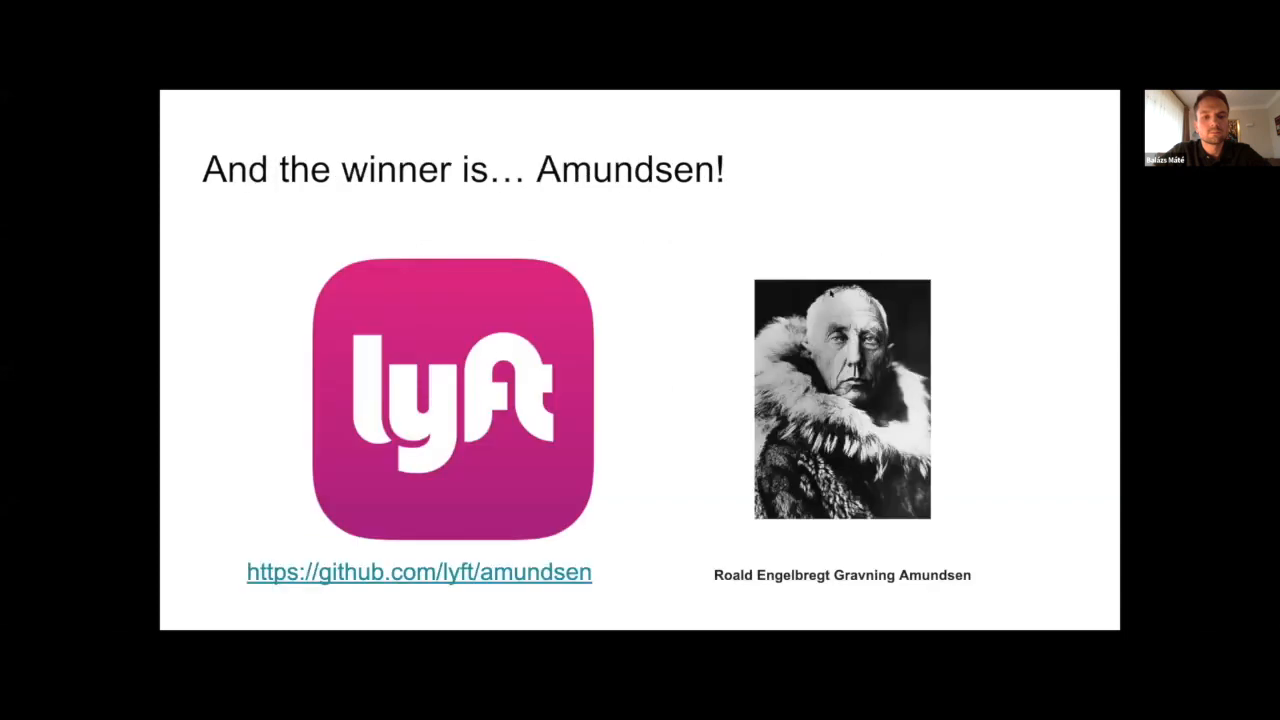
mouse_move(724, 244)
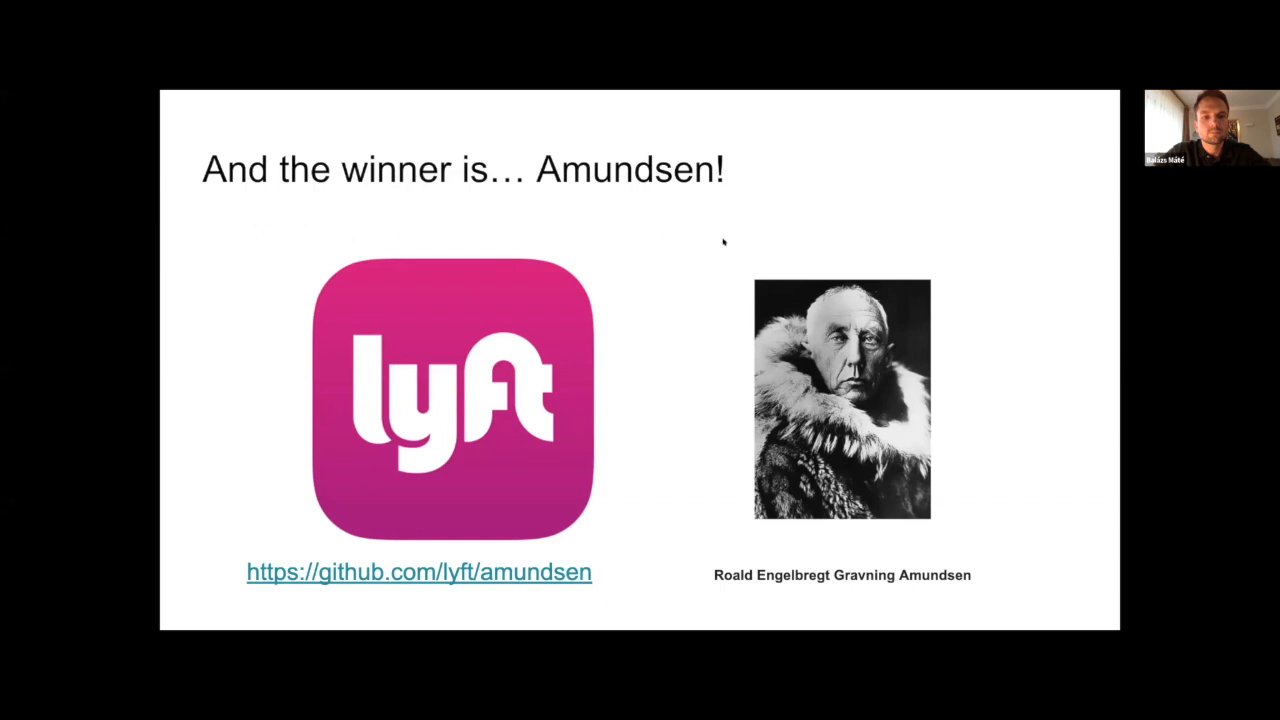
Advance the deck from the Amundsen winner slide toward the DEMO slide
key(Right)
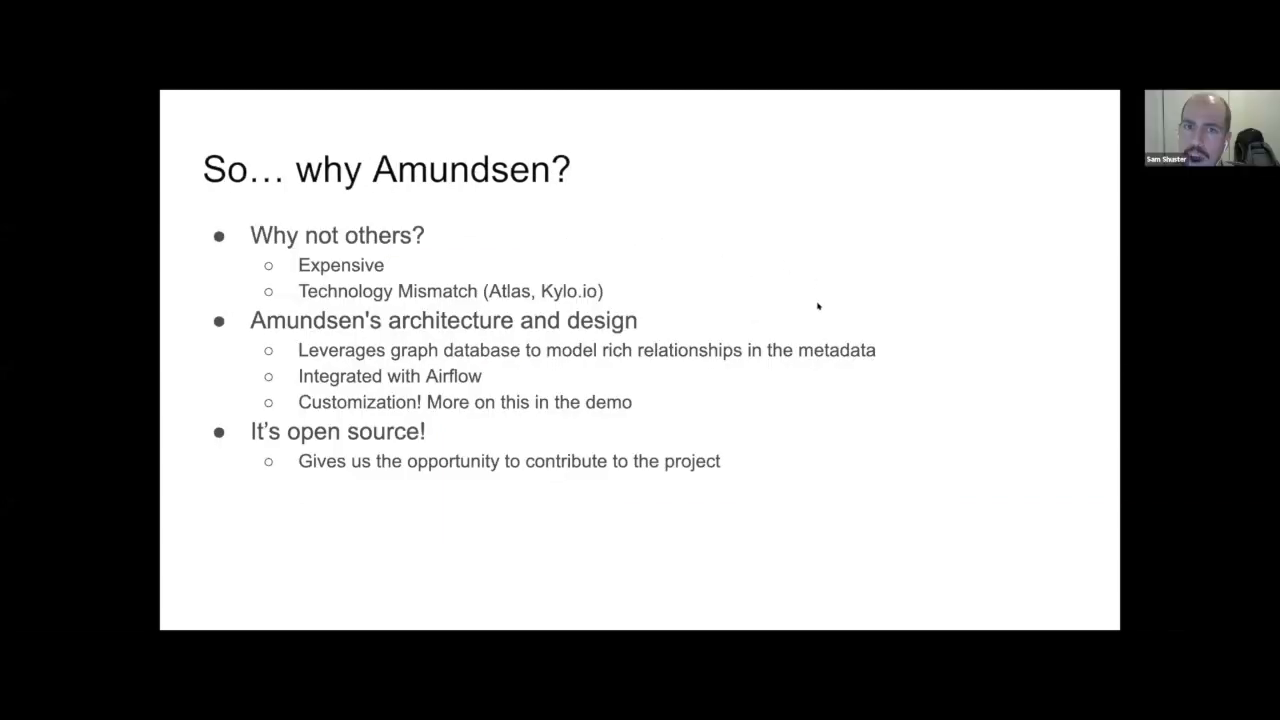
mouse_move(892, 436)
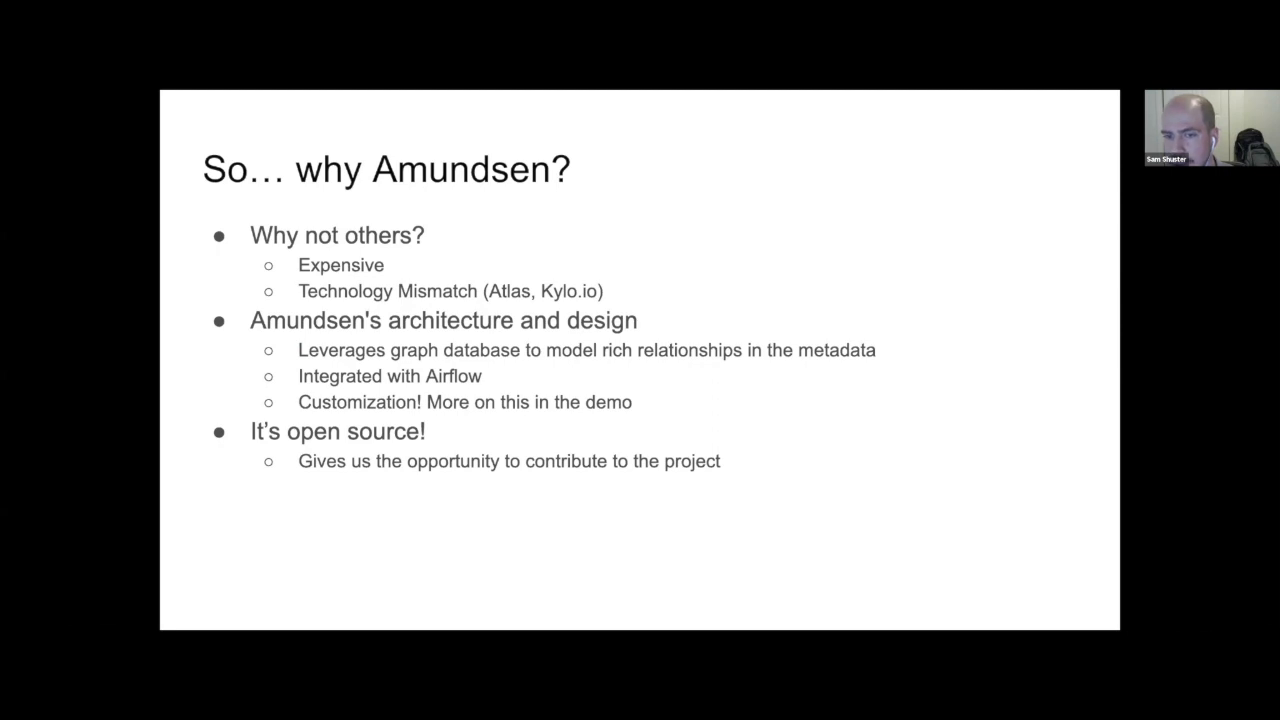
mouse_move(816, 442)
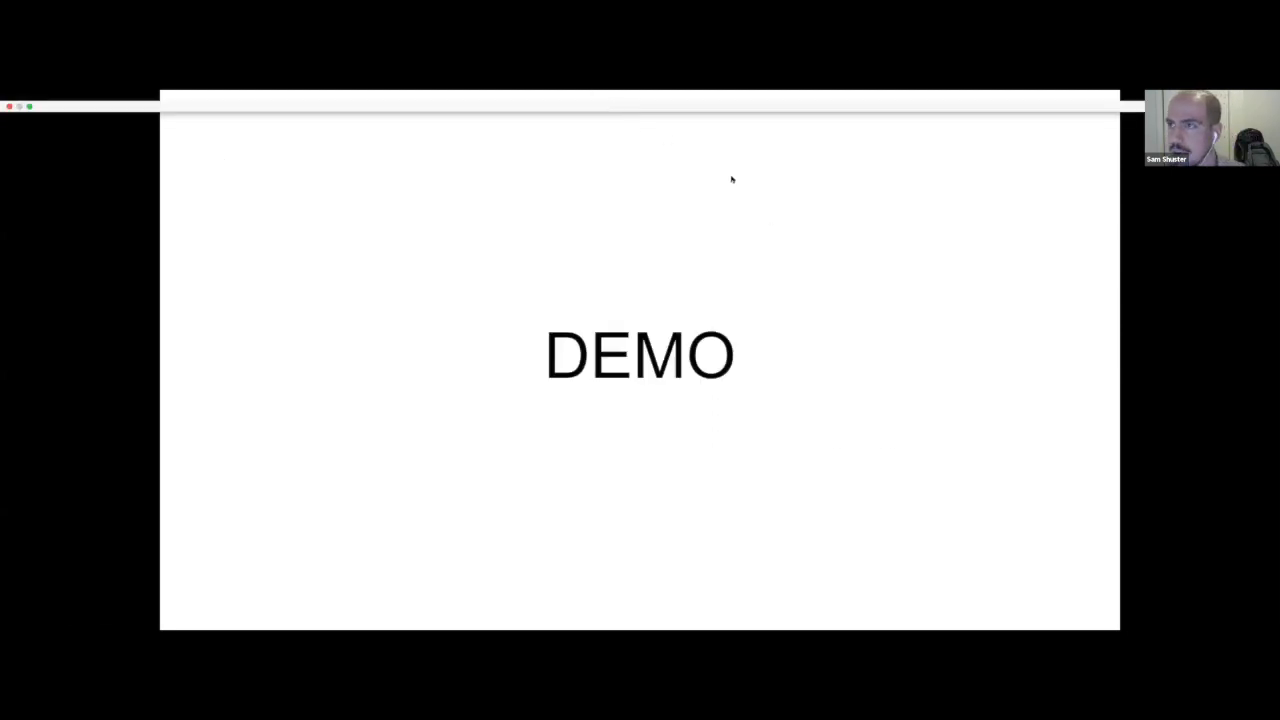
Leave the full-screen slideshow and switch to the Amundsen data catalog browser tab
key(Escape)
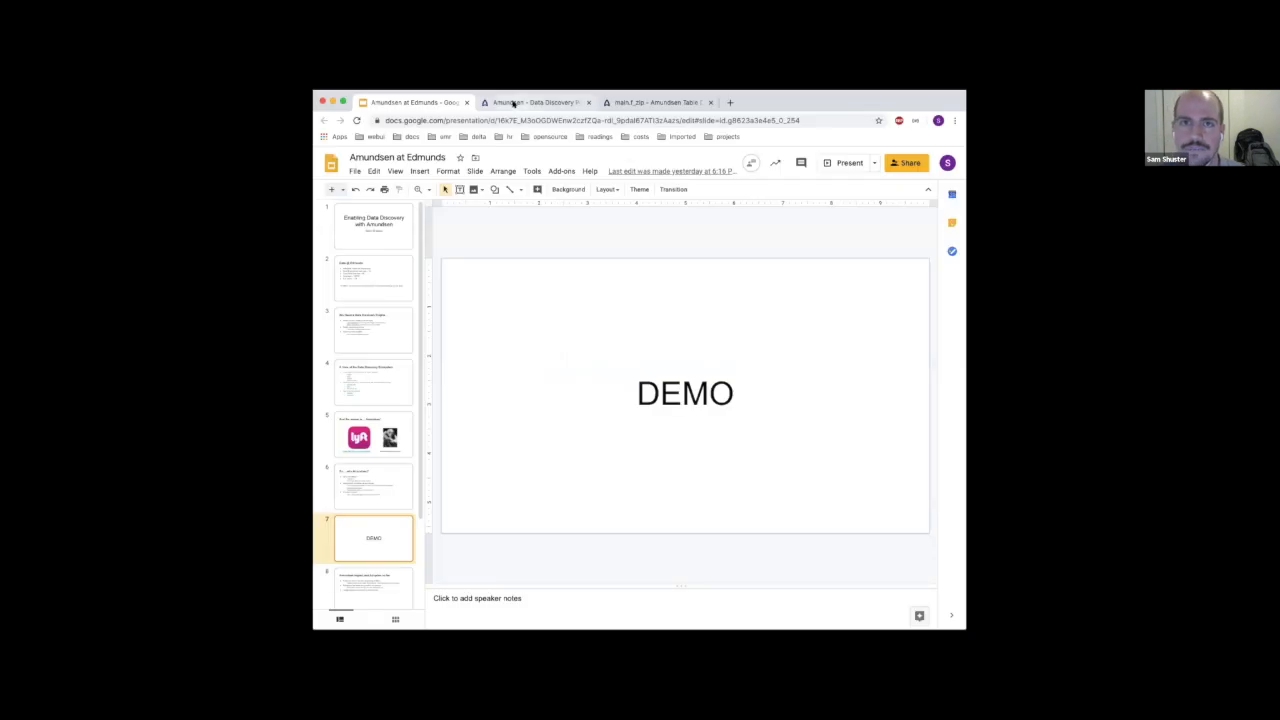
click(536, 102)
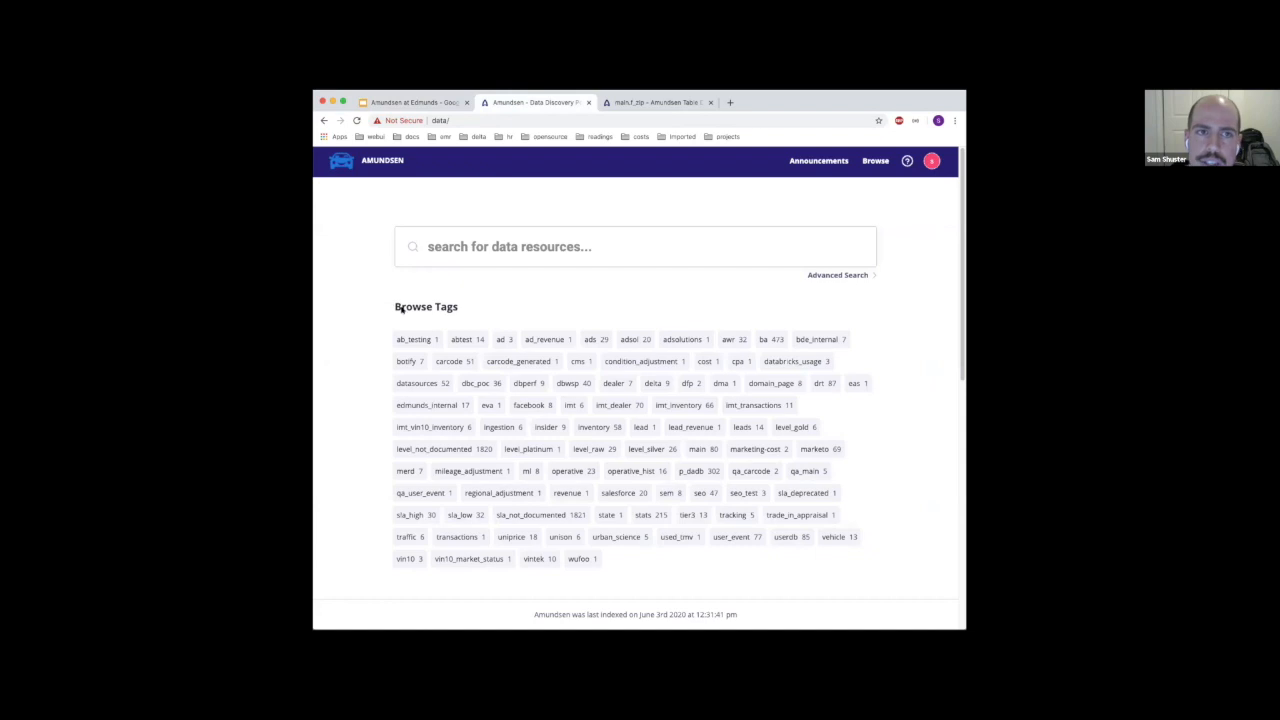
mouse_move(358, 258)
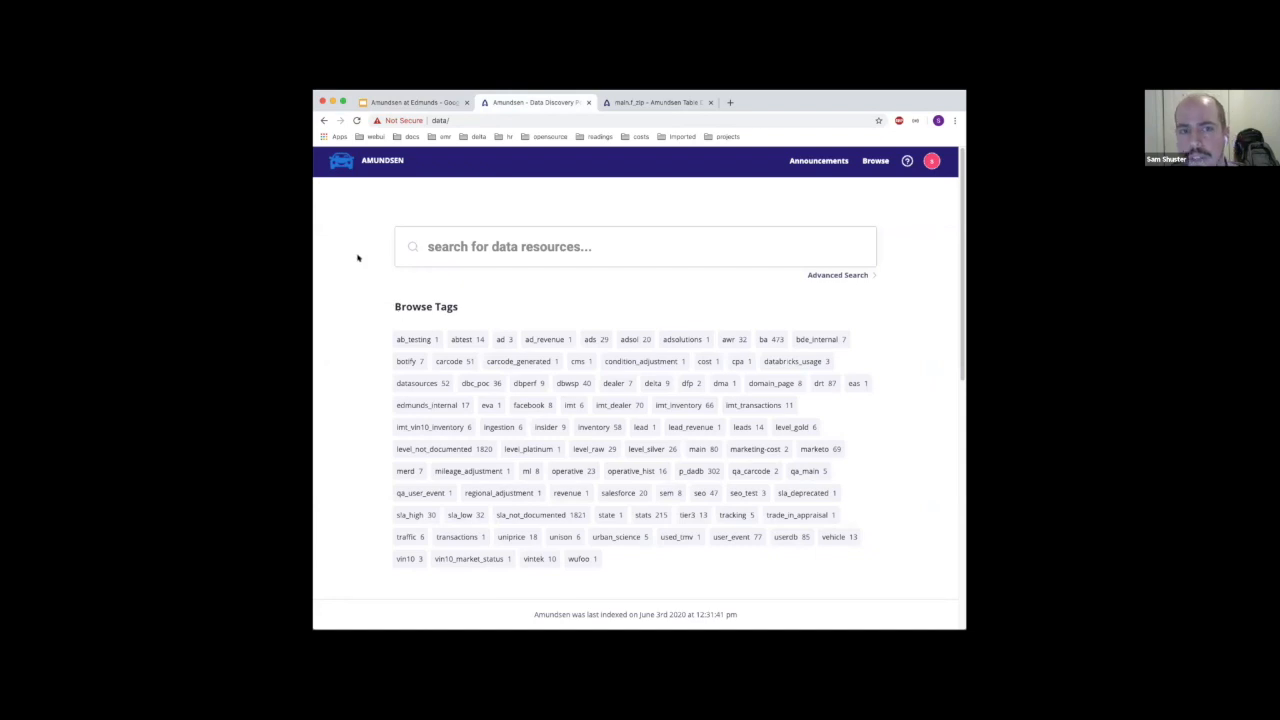
mouse_move(358, 220)
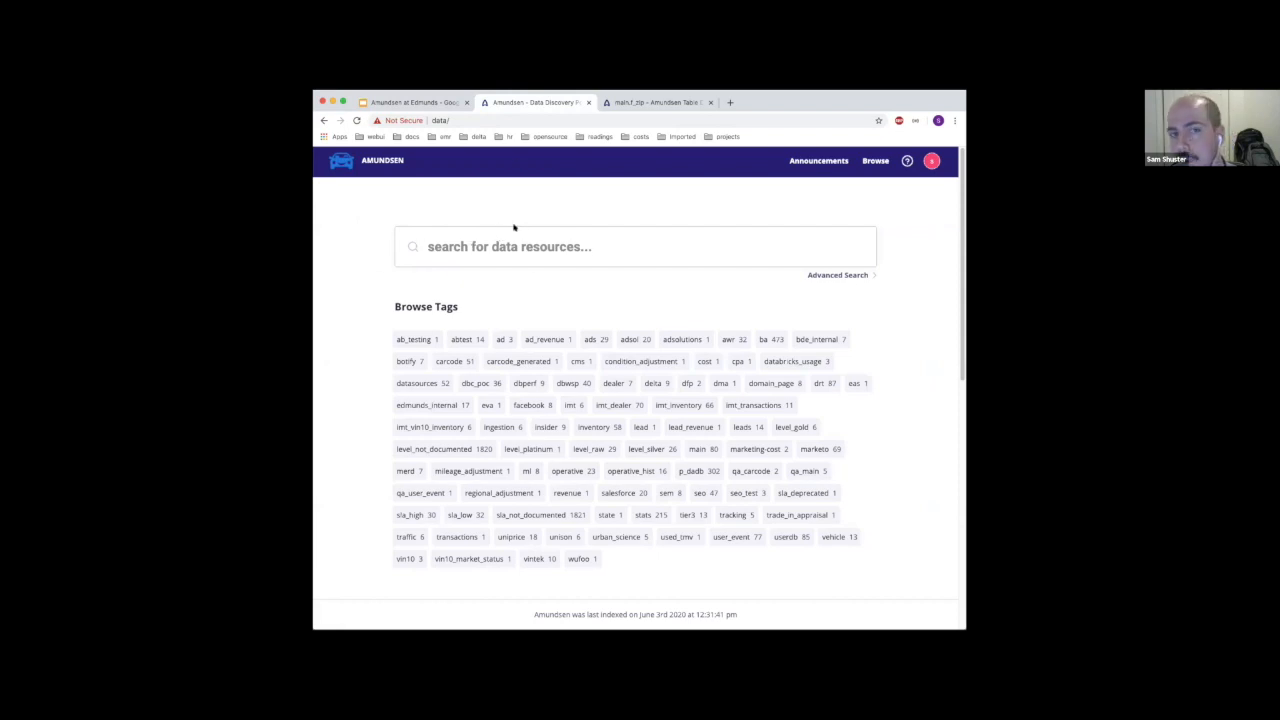
mouse_move(508, 234)
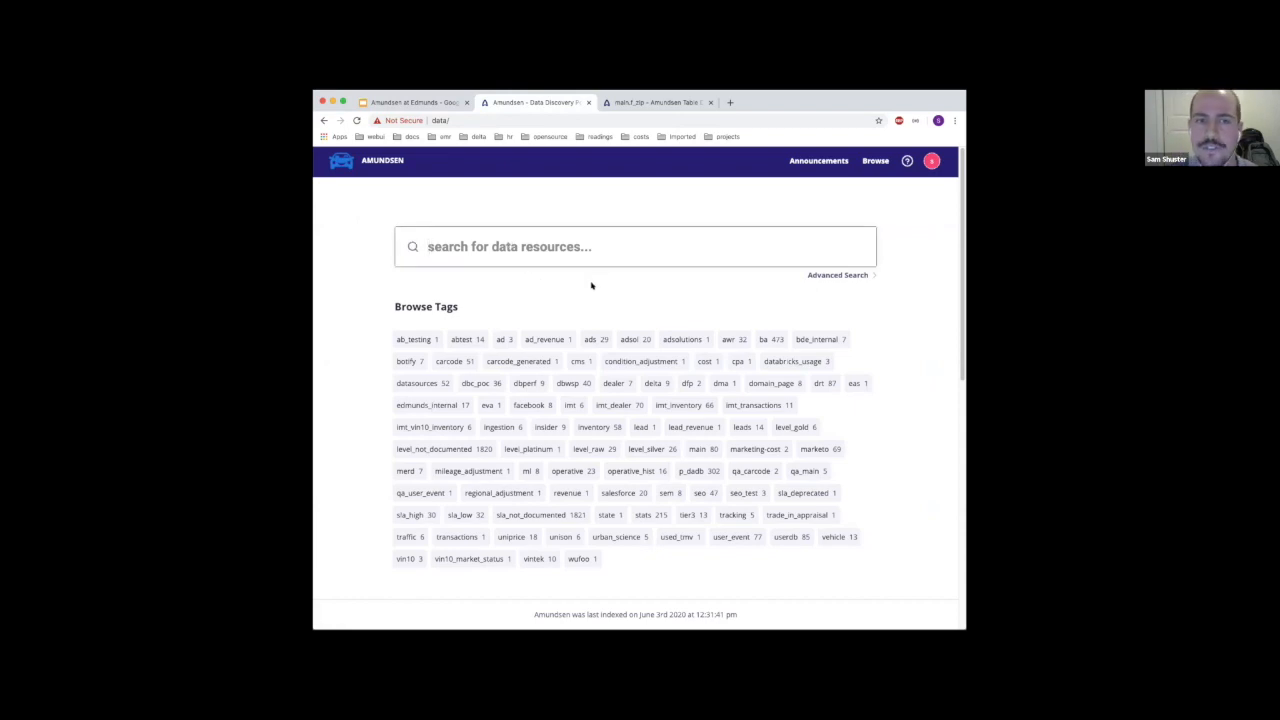
text(zip)
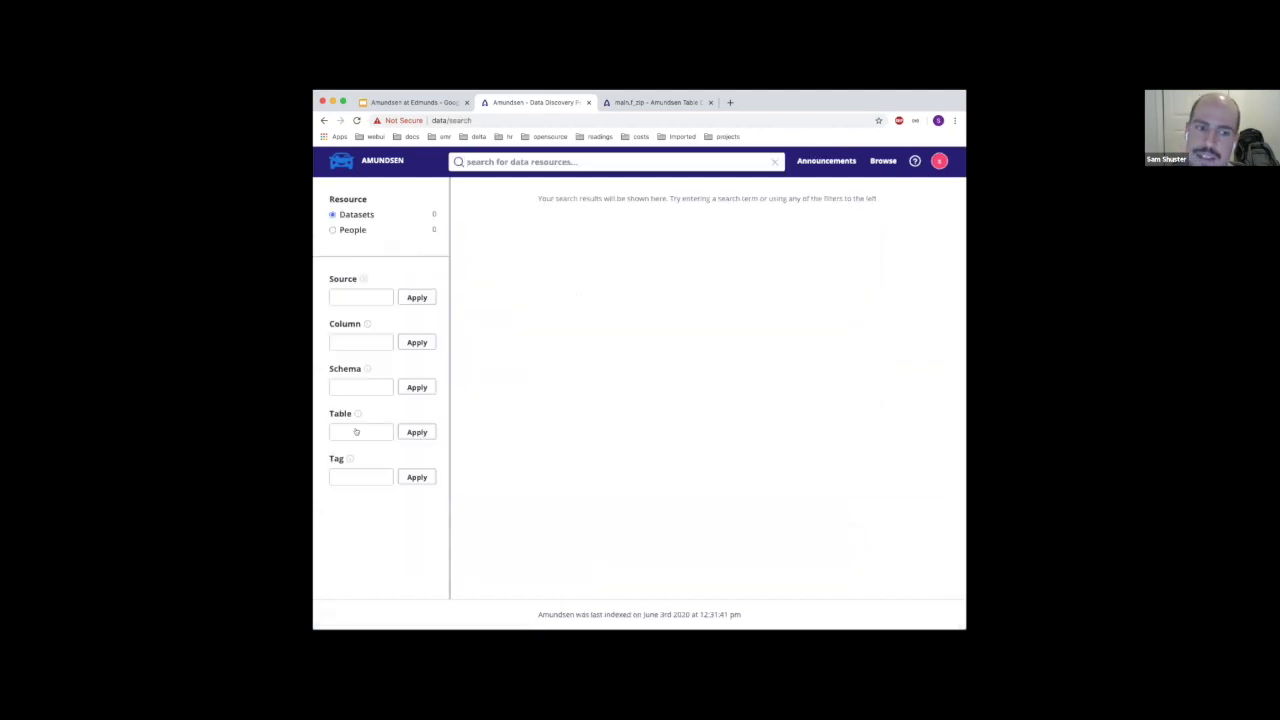
click(360, 386)
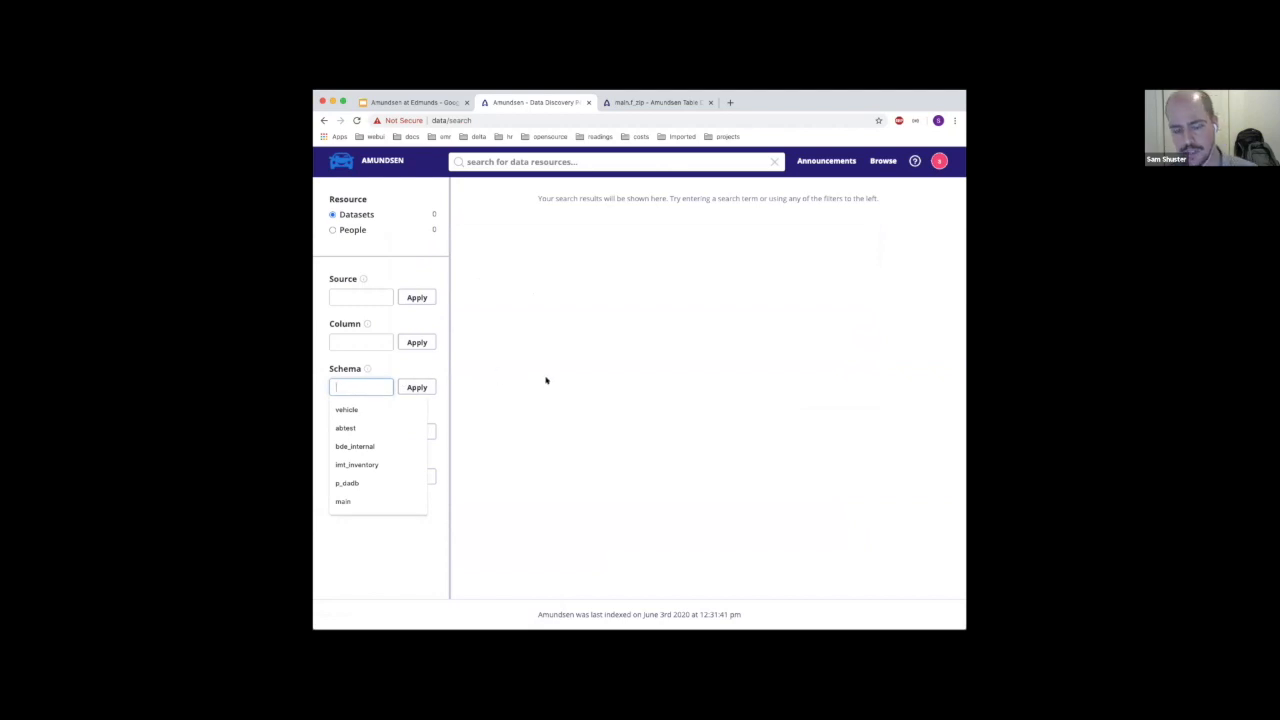
click(346, 408)
text(veh*)
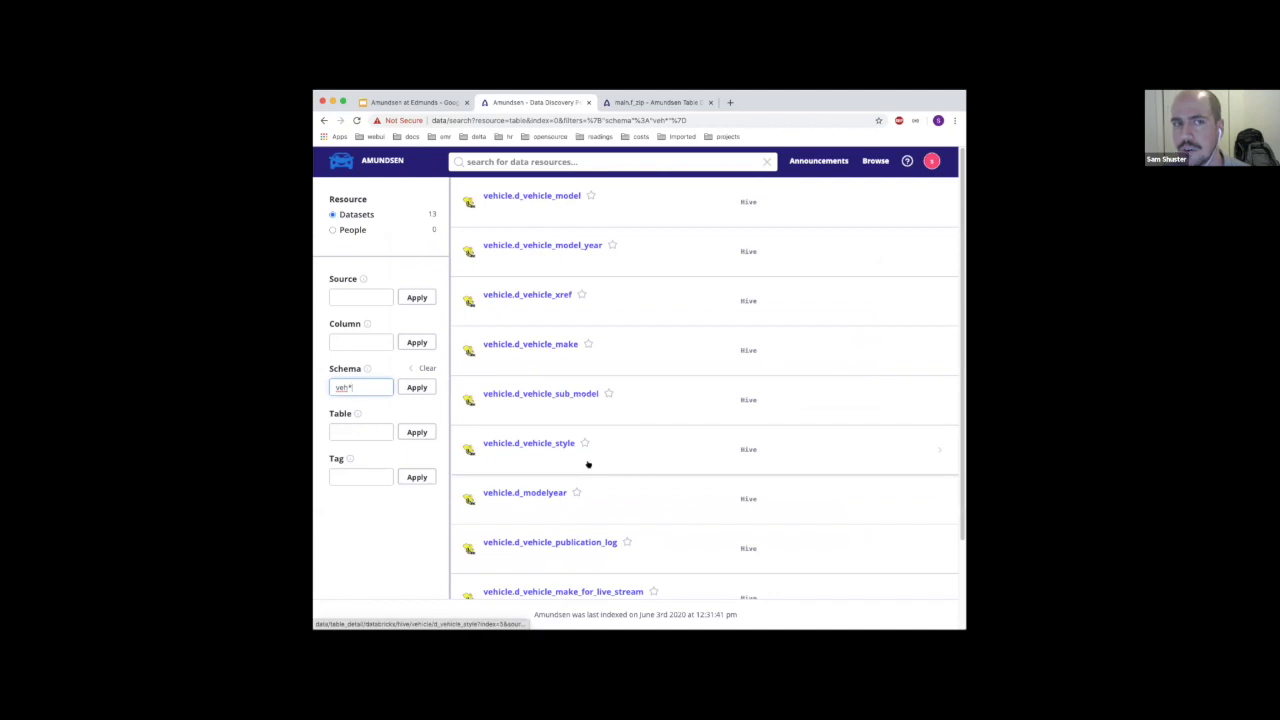
click(376, 160)
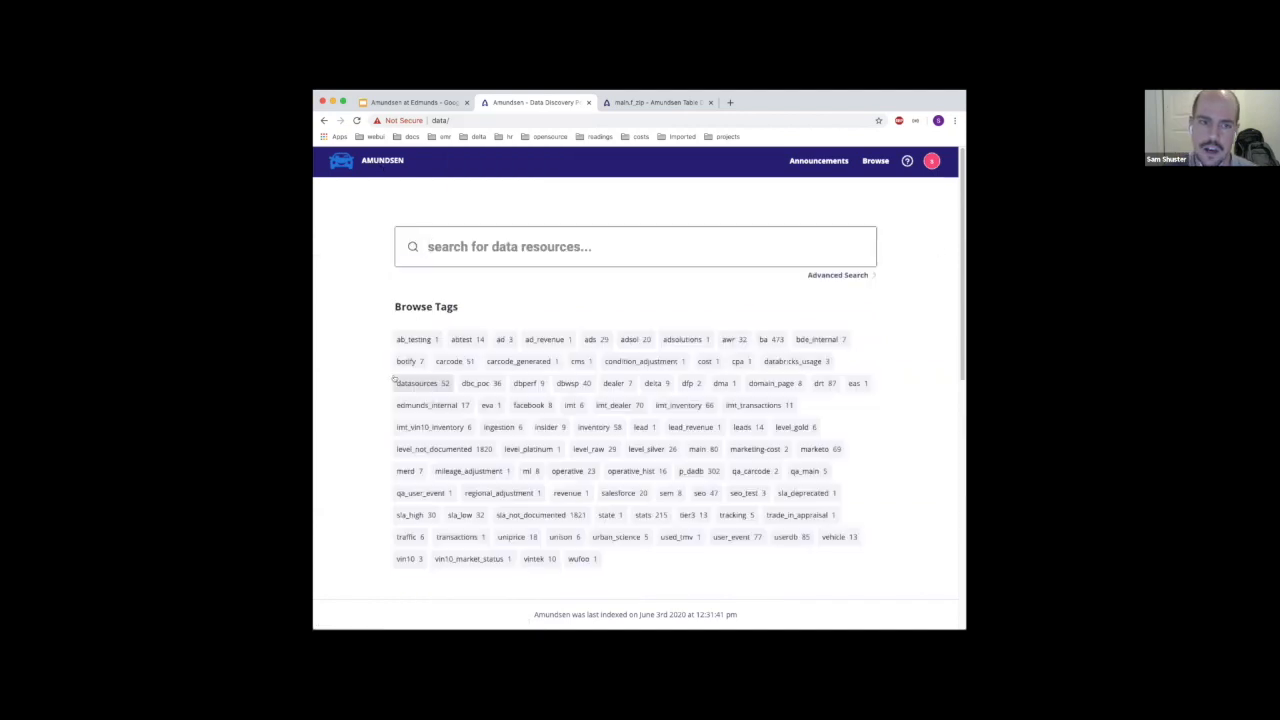
Return to the Amundsen home page with its search box, Browse Tags and My Bookmarks
scroll(down, 3)
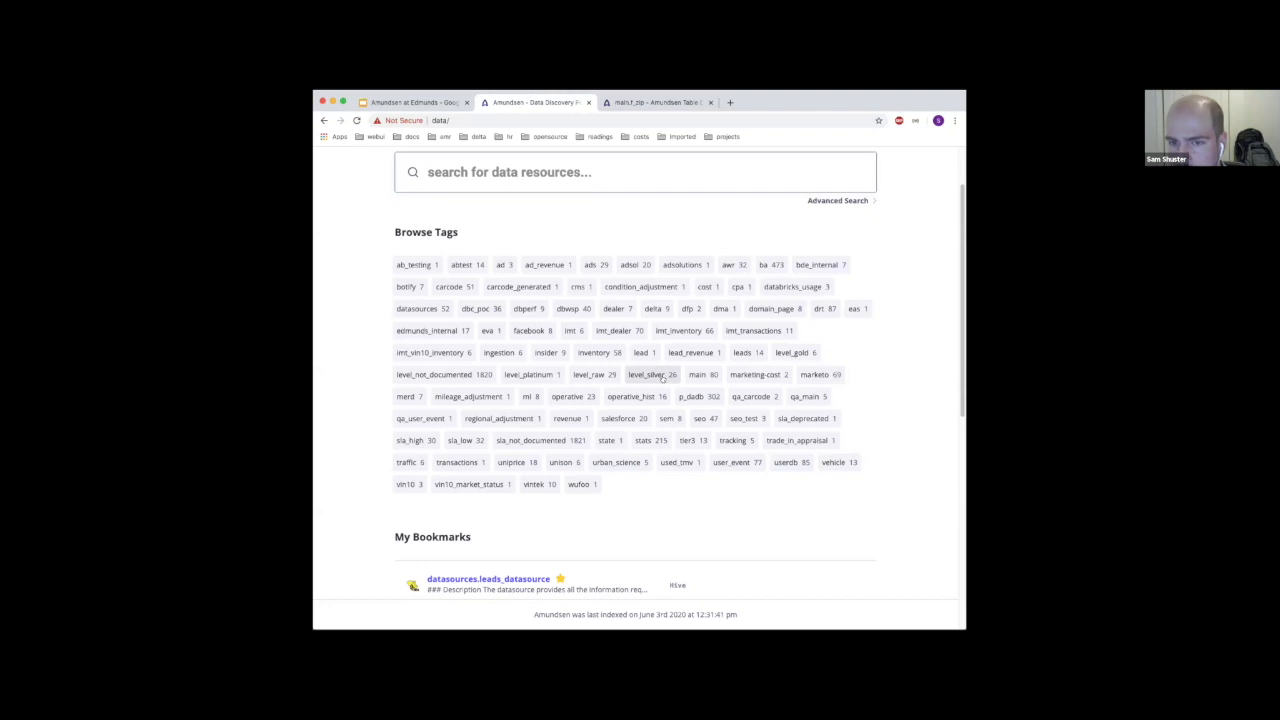
mouse_move(668, 492)
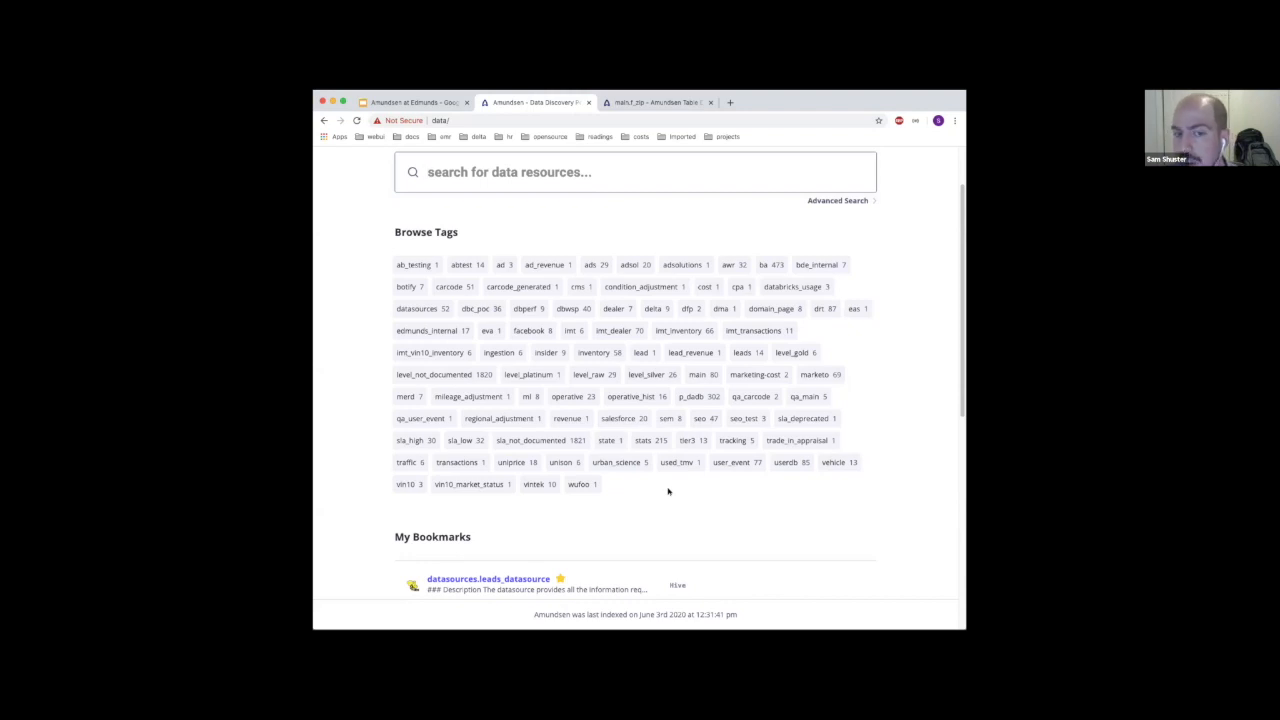
mouse_move(674, 492)
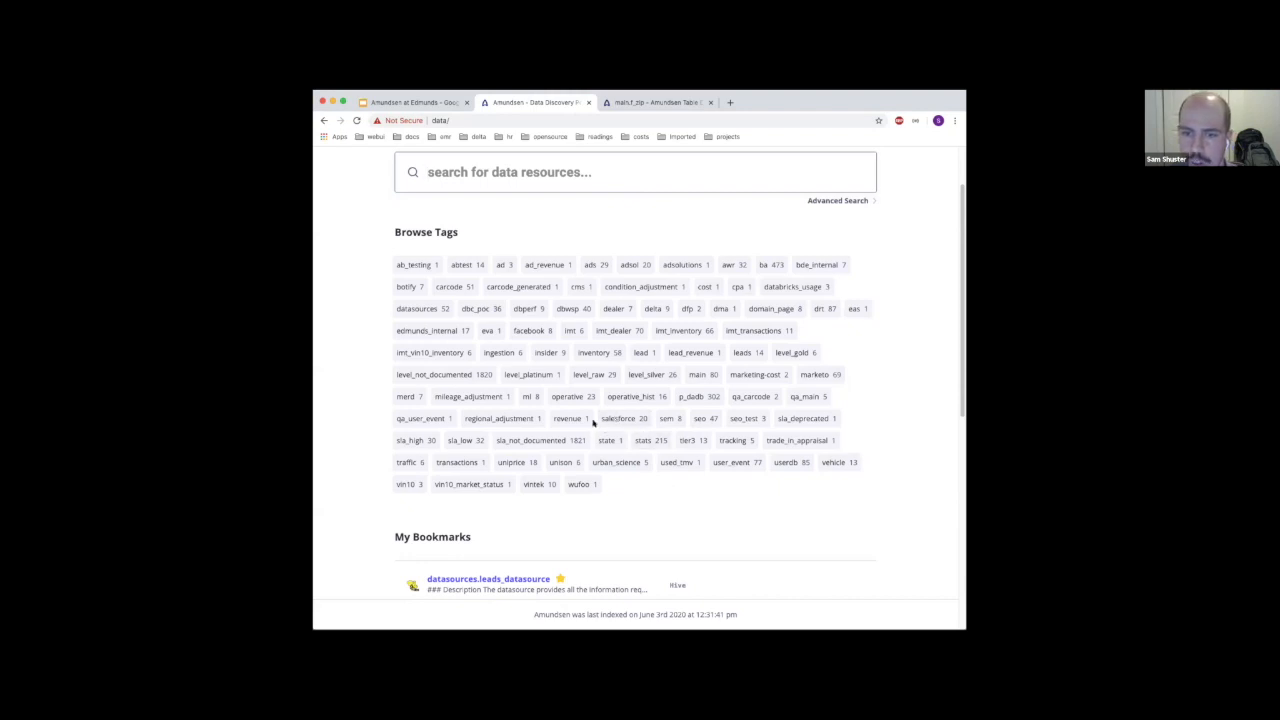
click(564, 396)
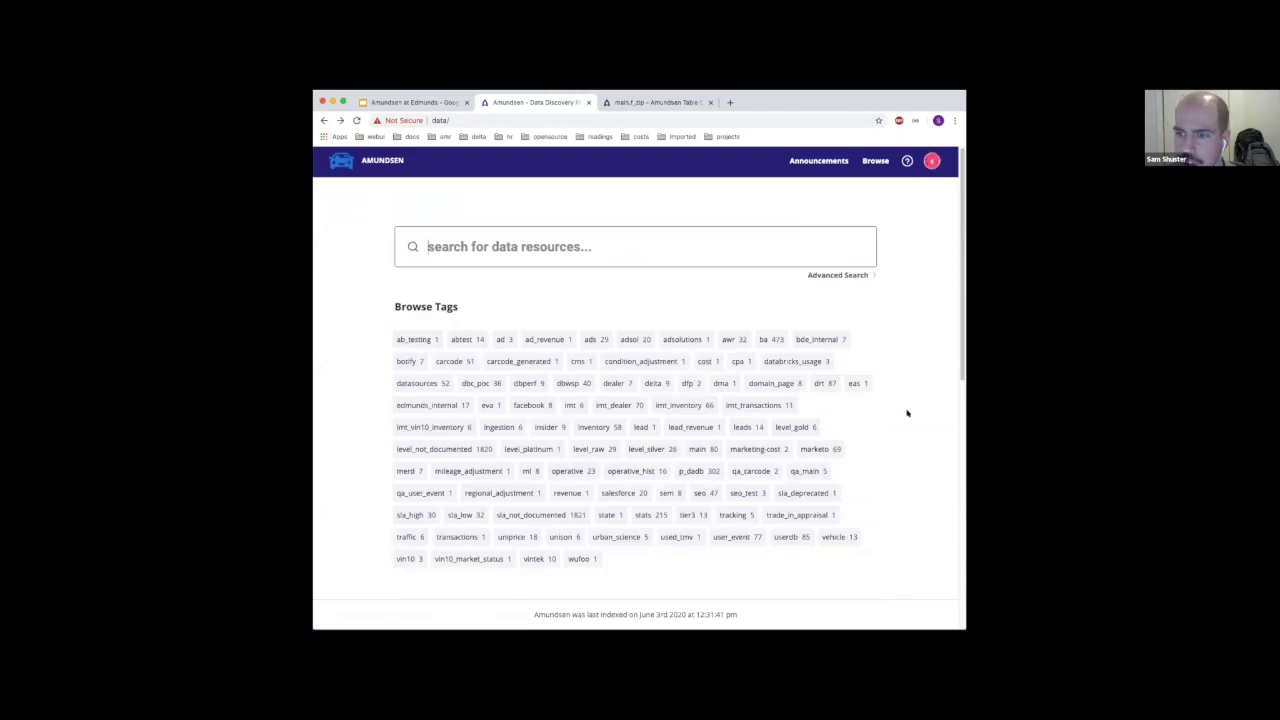
scroll(down, 3)
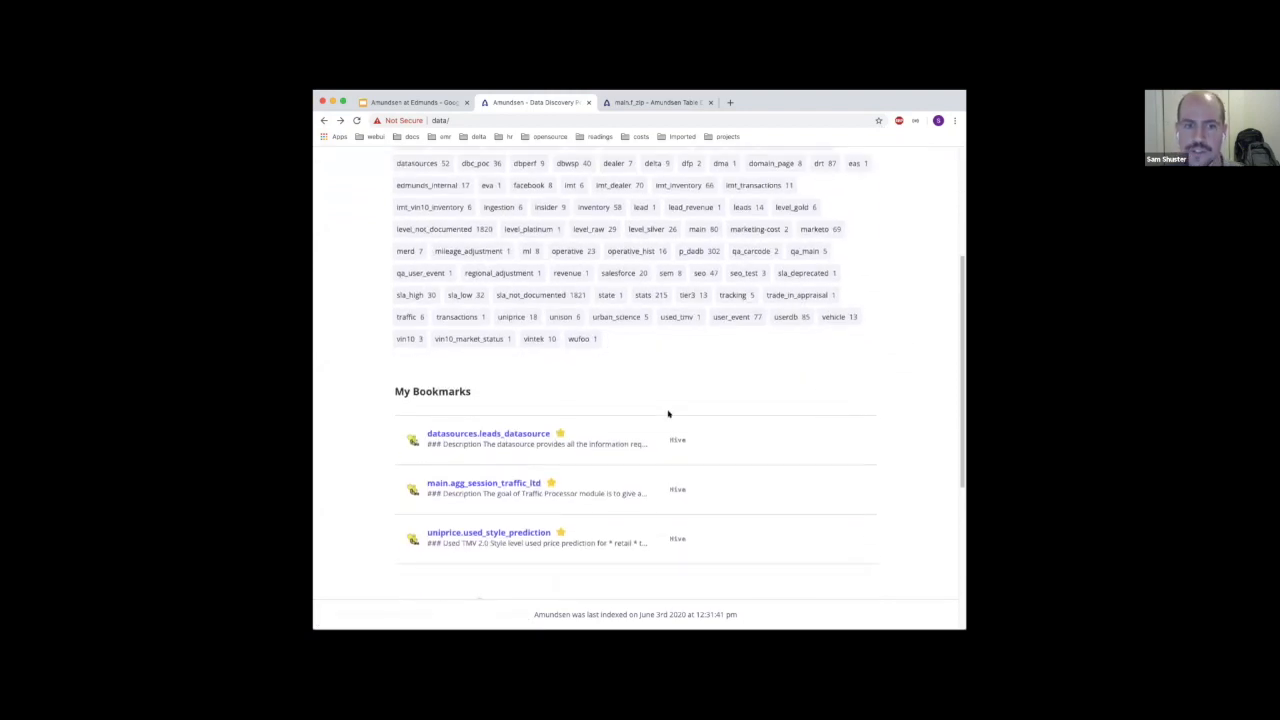
scroll(down, 3)
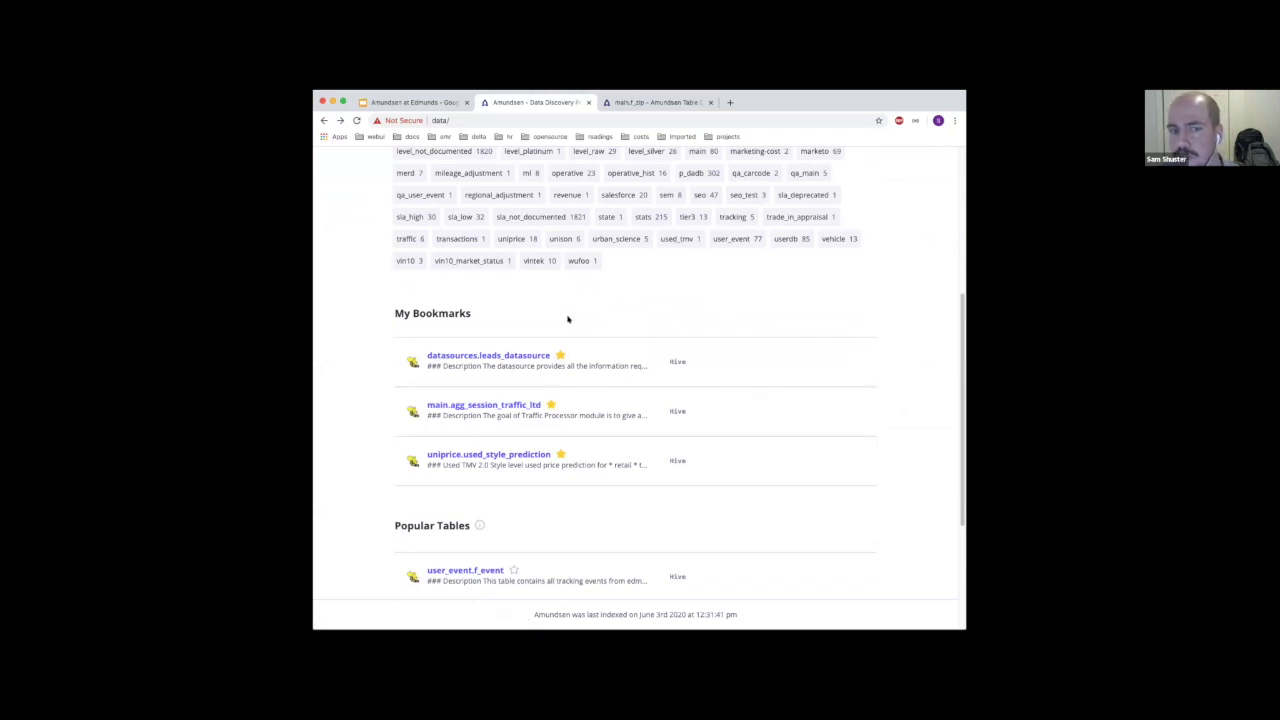
mouse_move(560, 300)
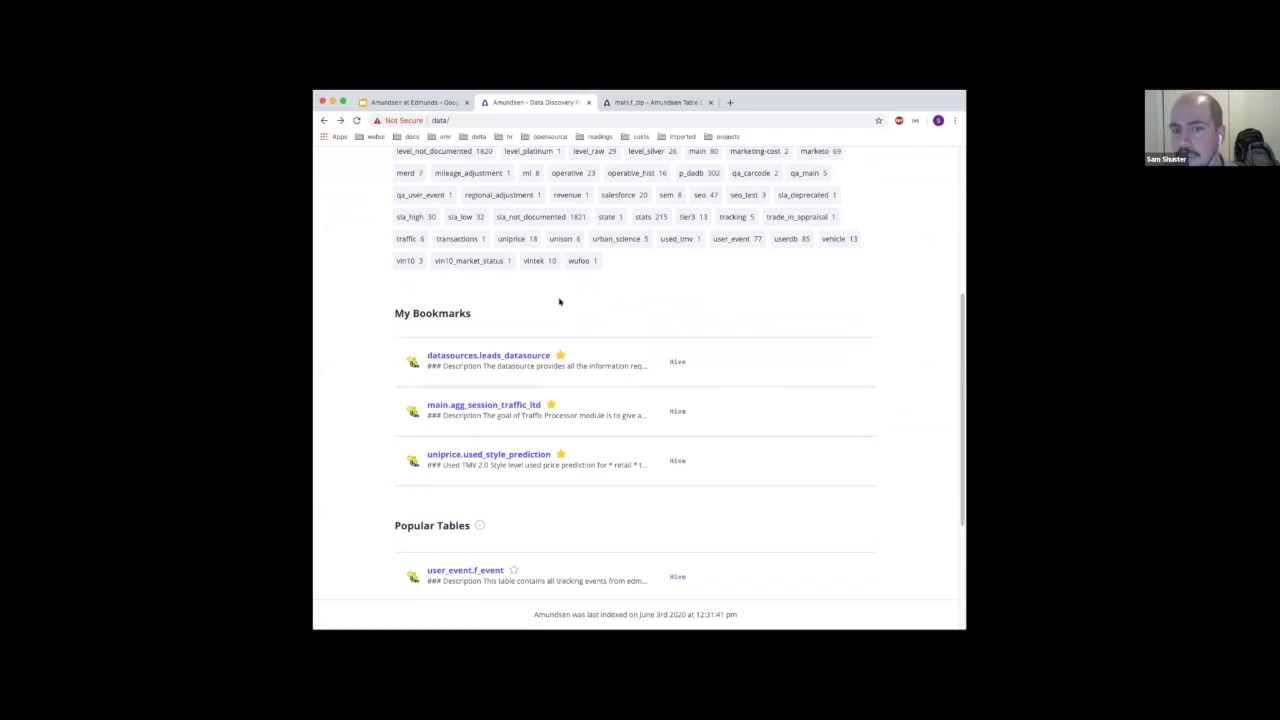
mouse_move(540, 314)
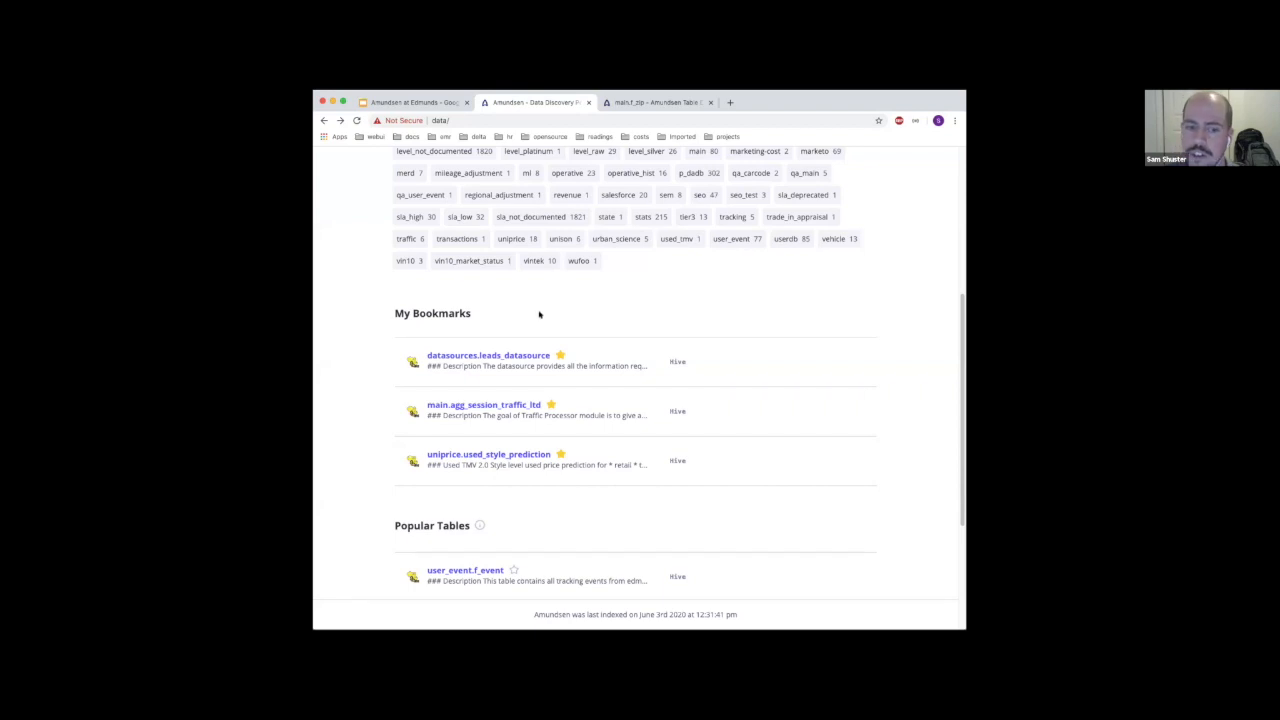
mouse_move(530, 296)
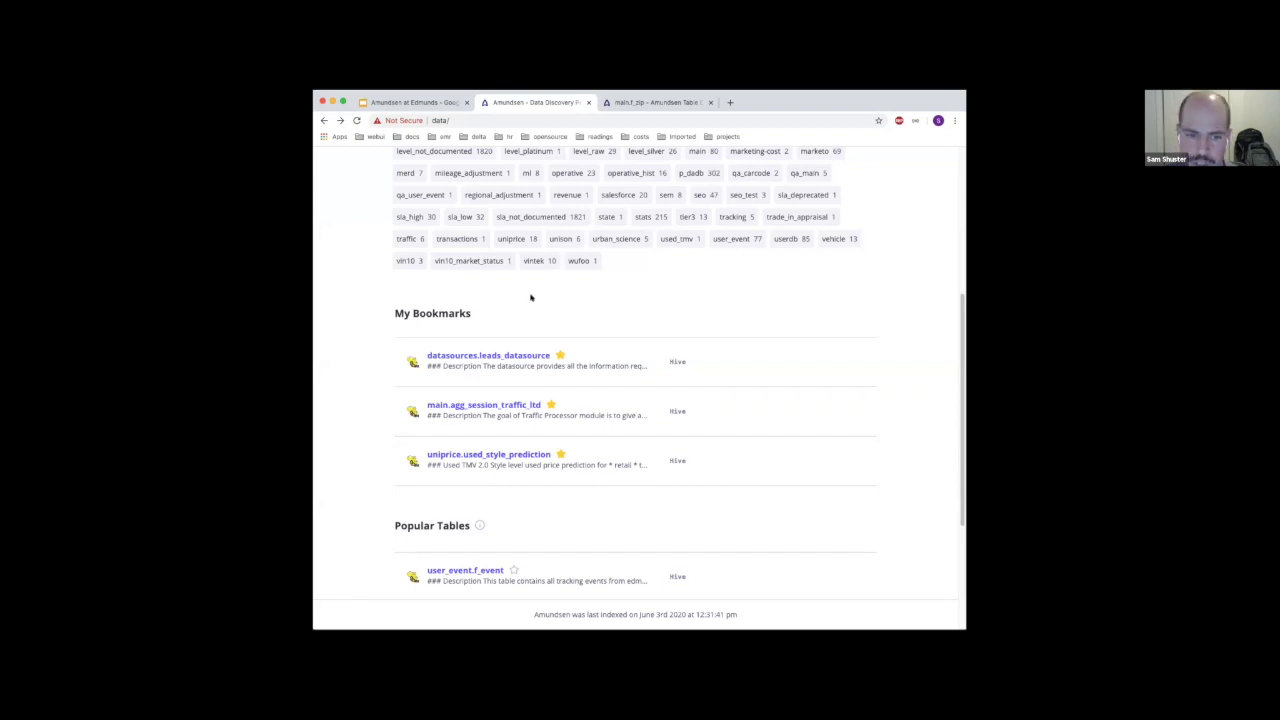
scroll(down, 3)
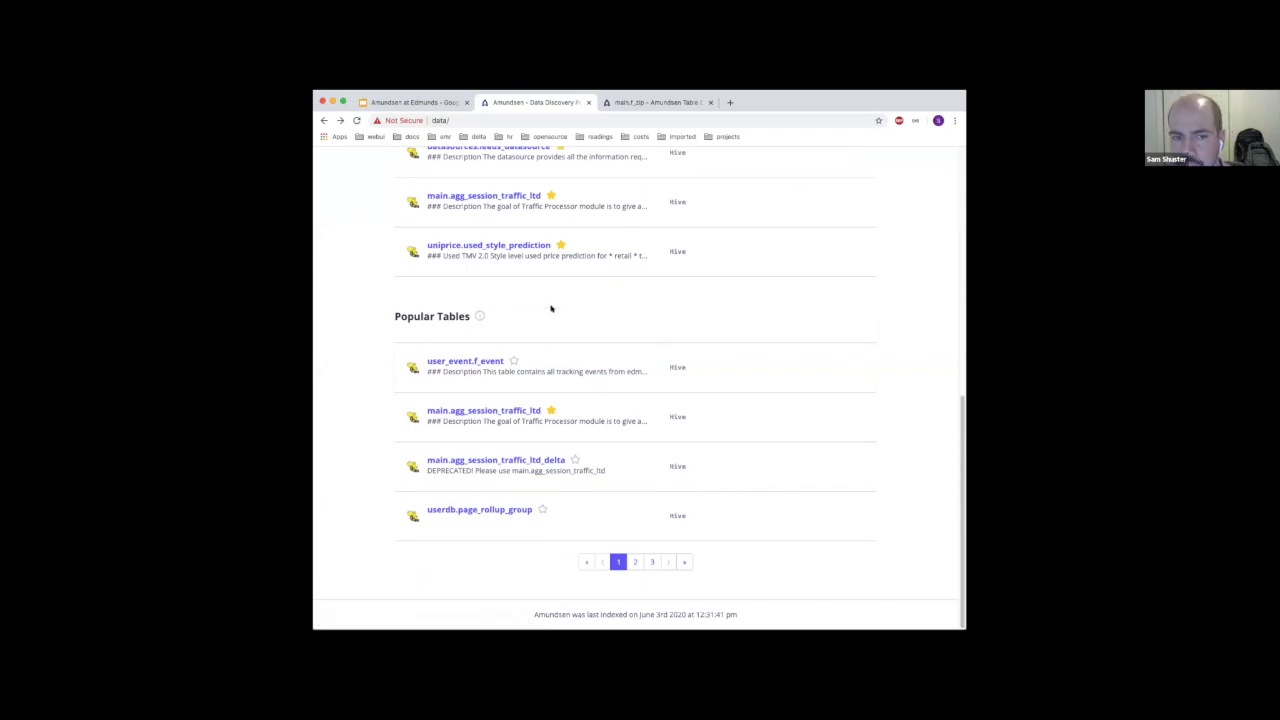
mouse_move(576, 304)
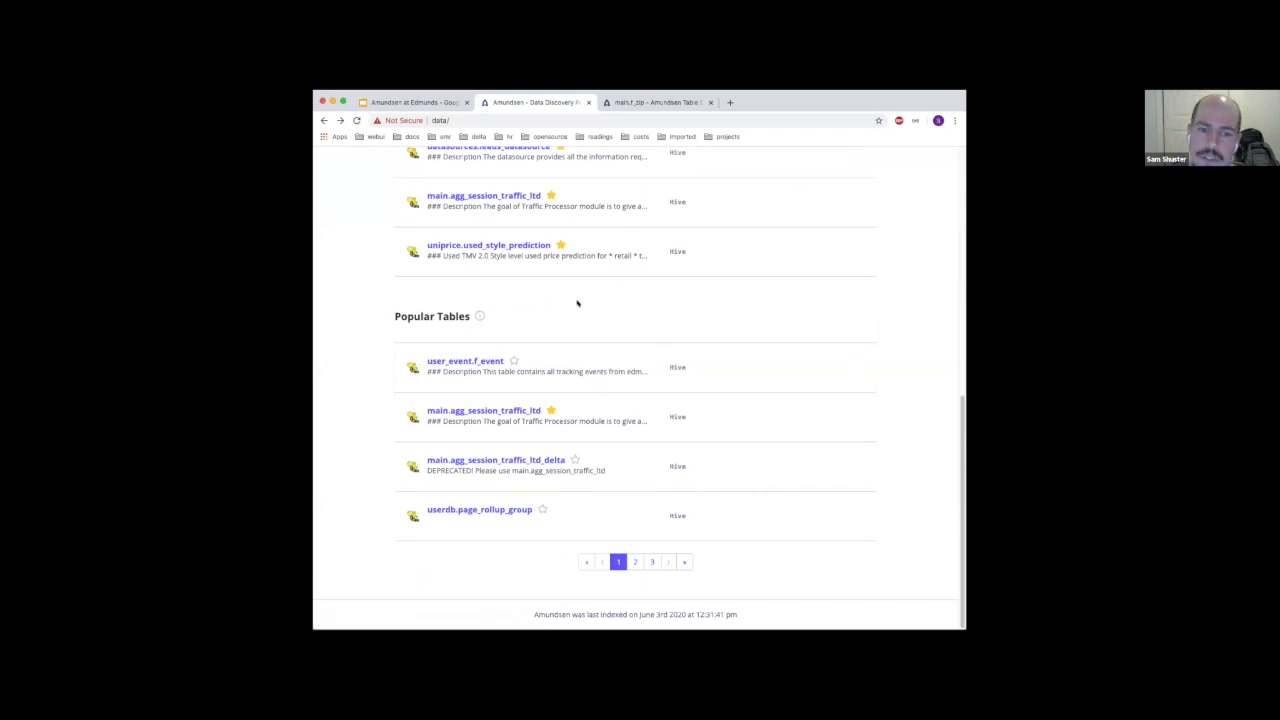
mouse_move(628, 314)
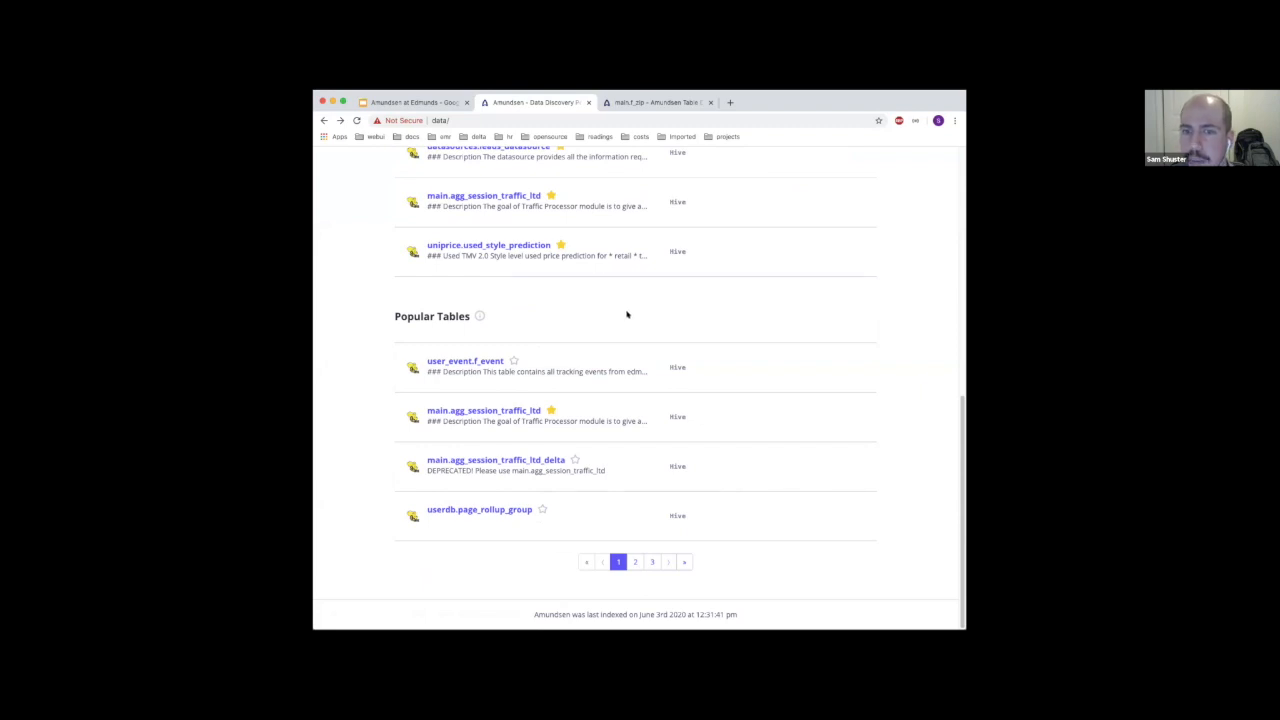
mouse_move(582, 300)
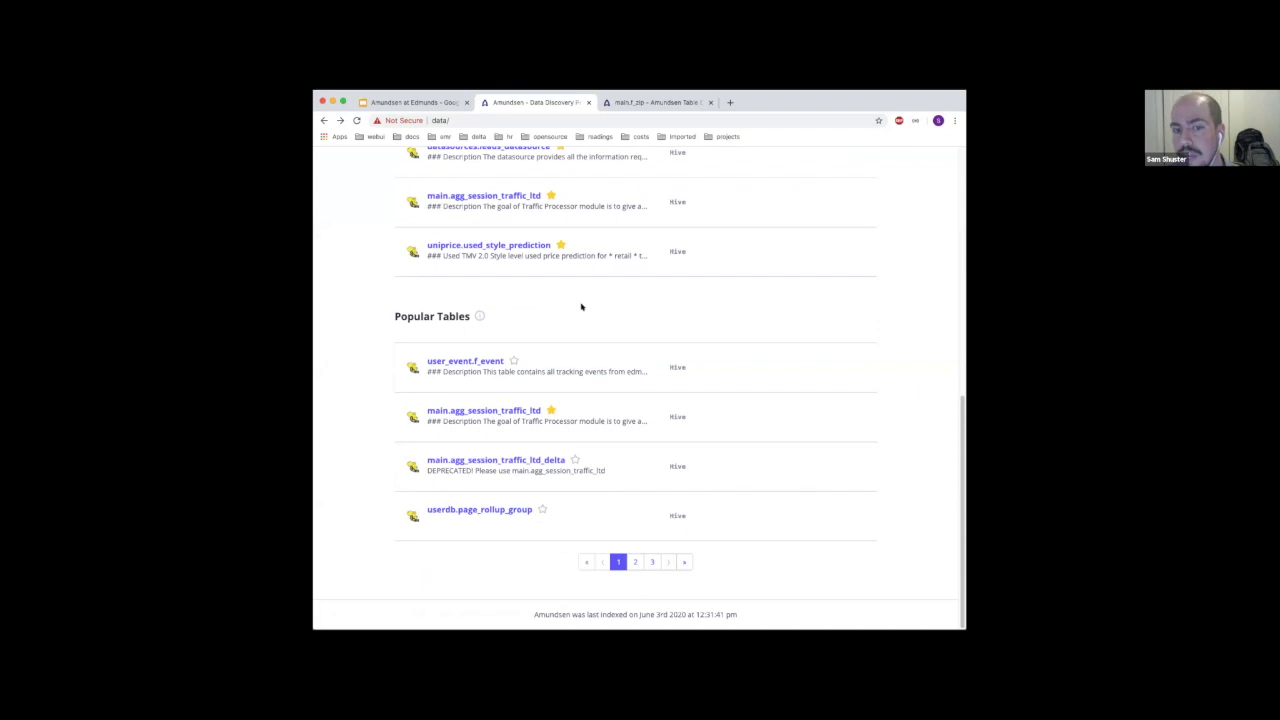
scroll(up, 3)
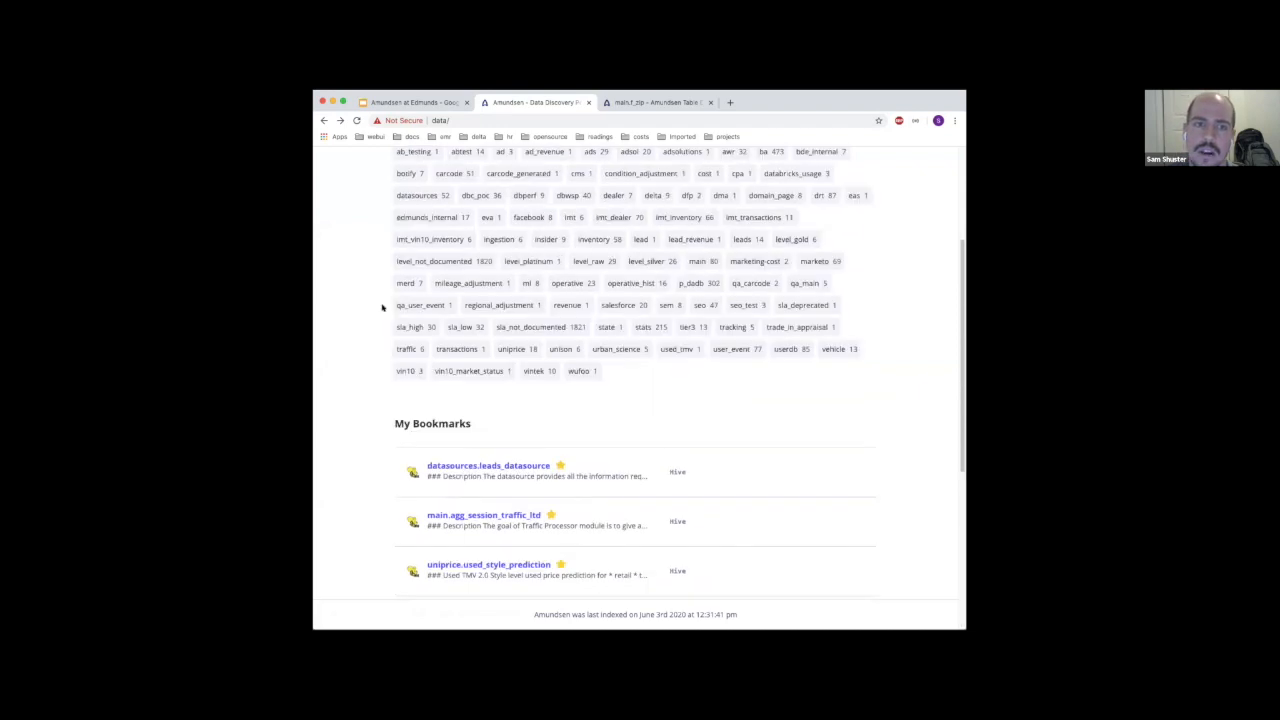
scroll(up, 3)
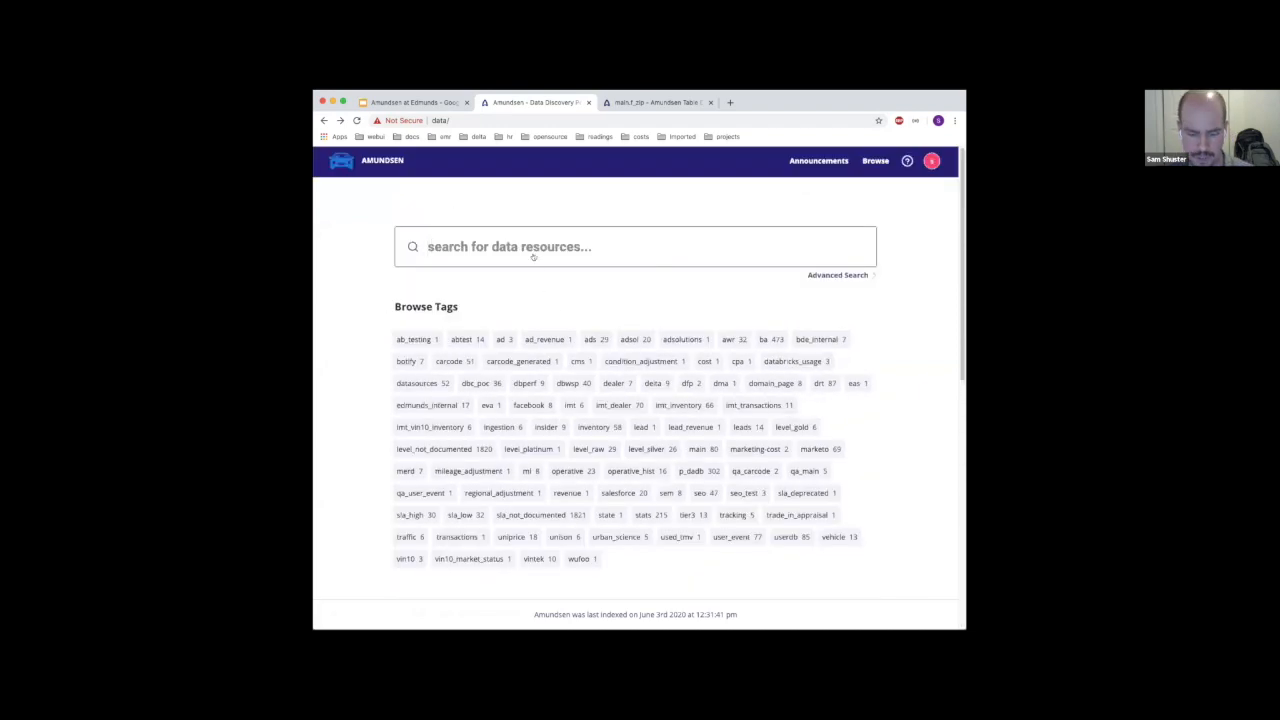
Search for 'zip', reach the main.f_zip table page and start editing its description
text(zip)
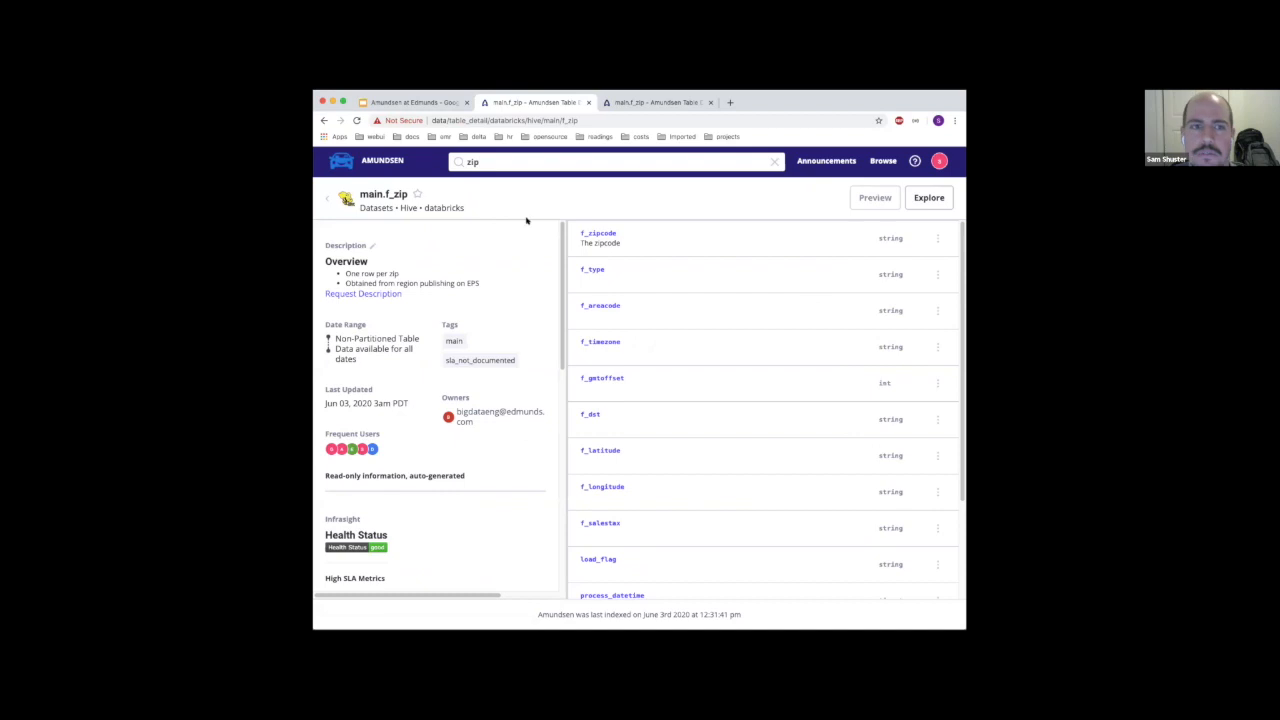
mouse_move(544, 200)
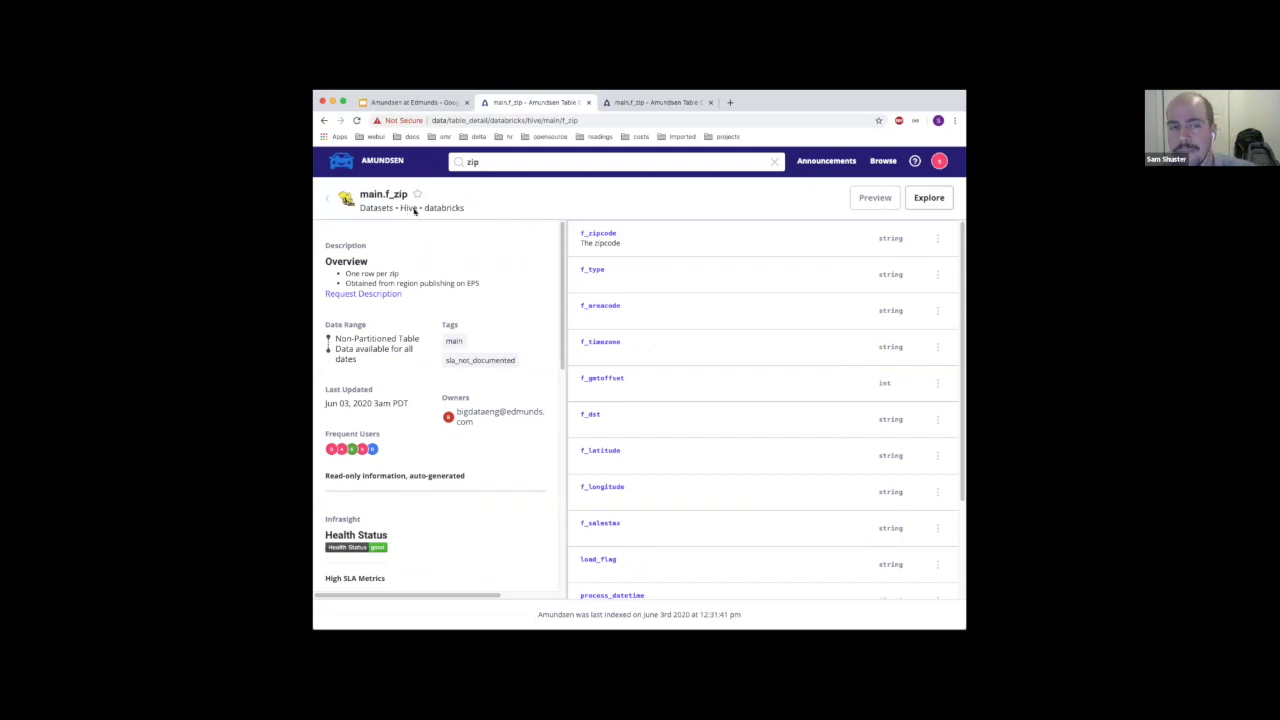
mouse_move(444, 216)
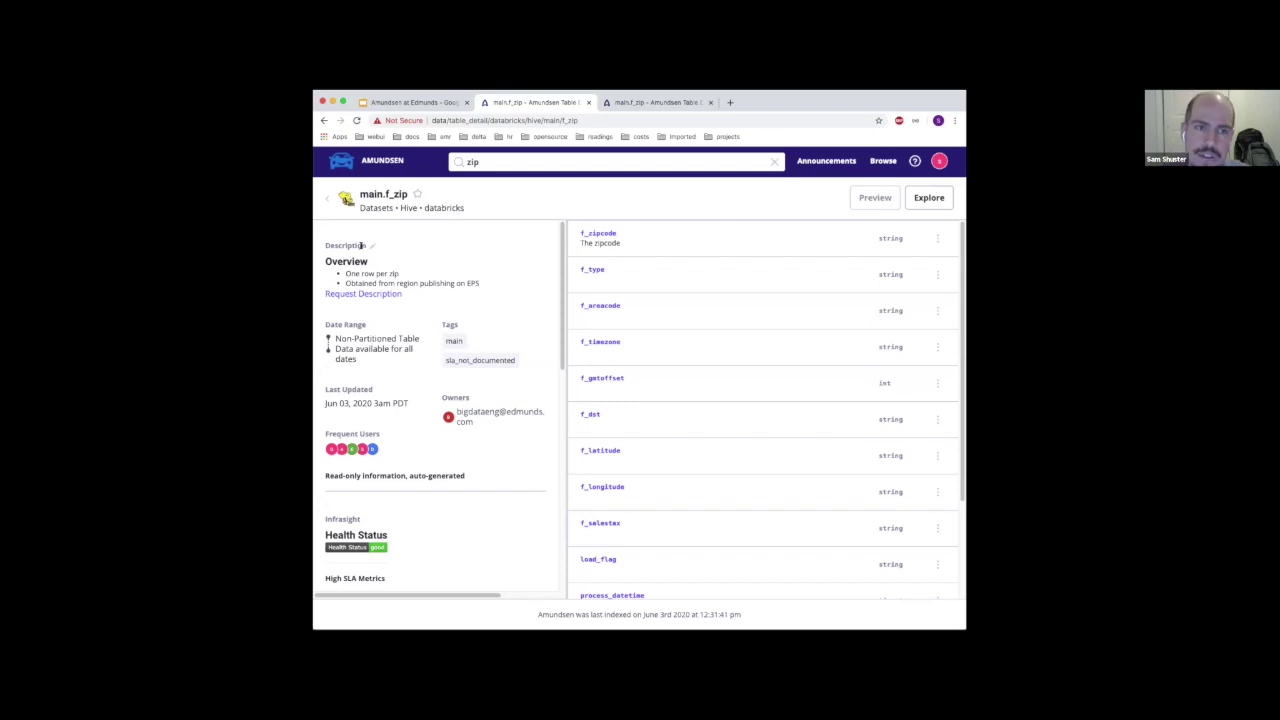
click(372, 244)
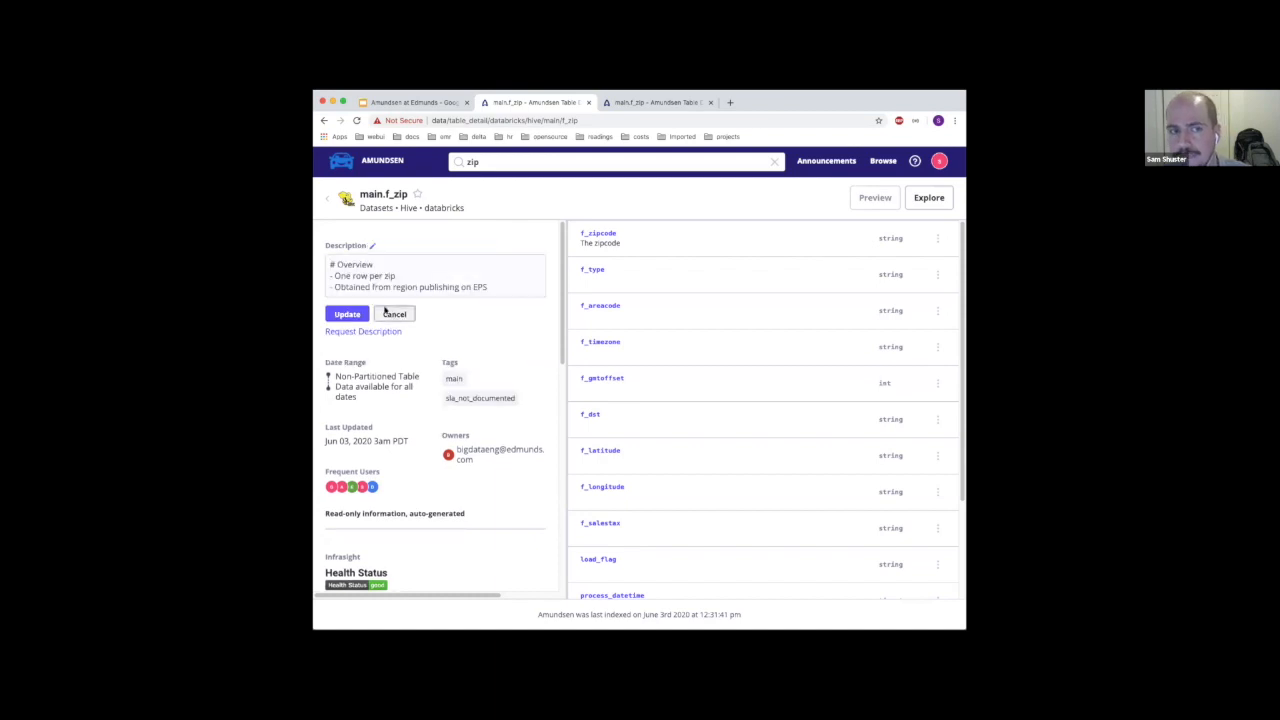
click(346, 312)
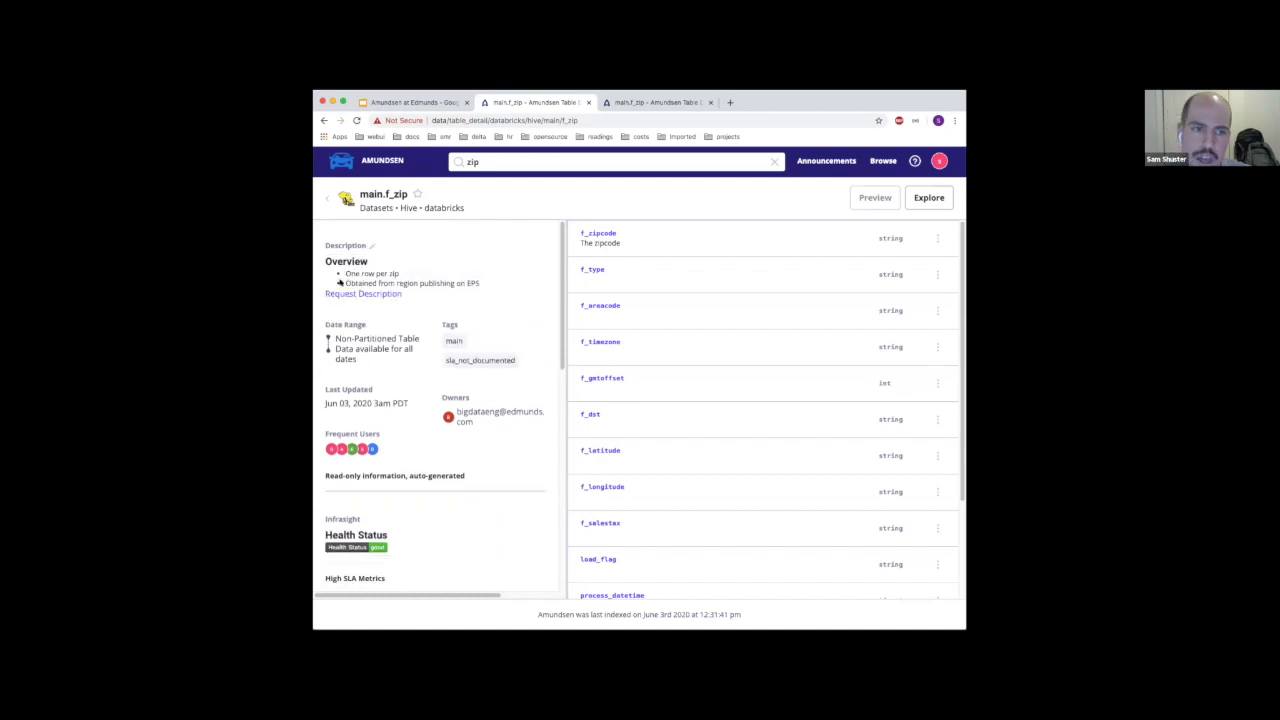
click(362, 292)
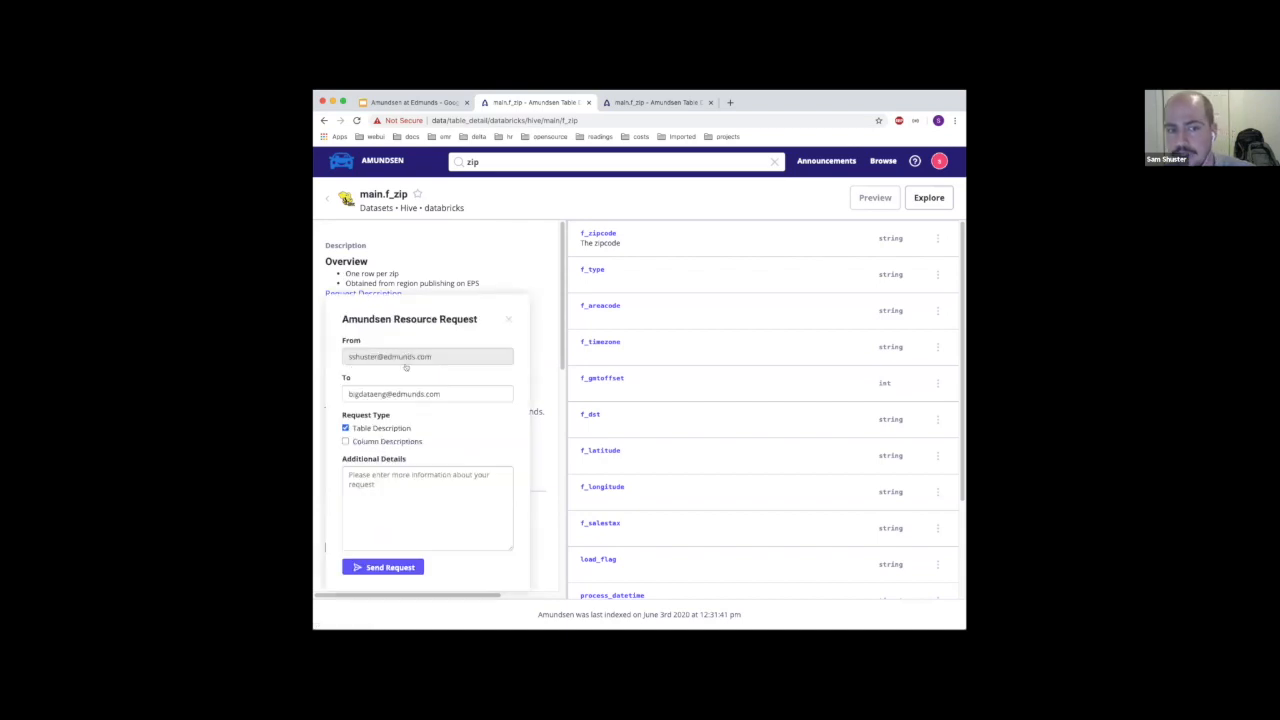
click(344, 442)
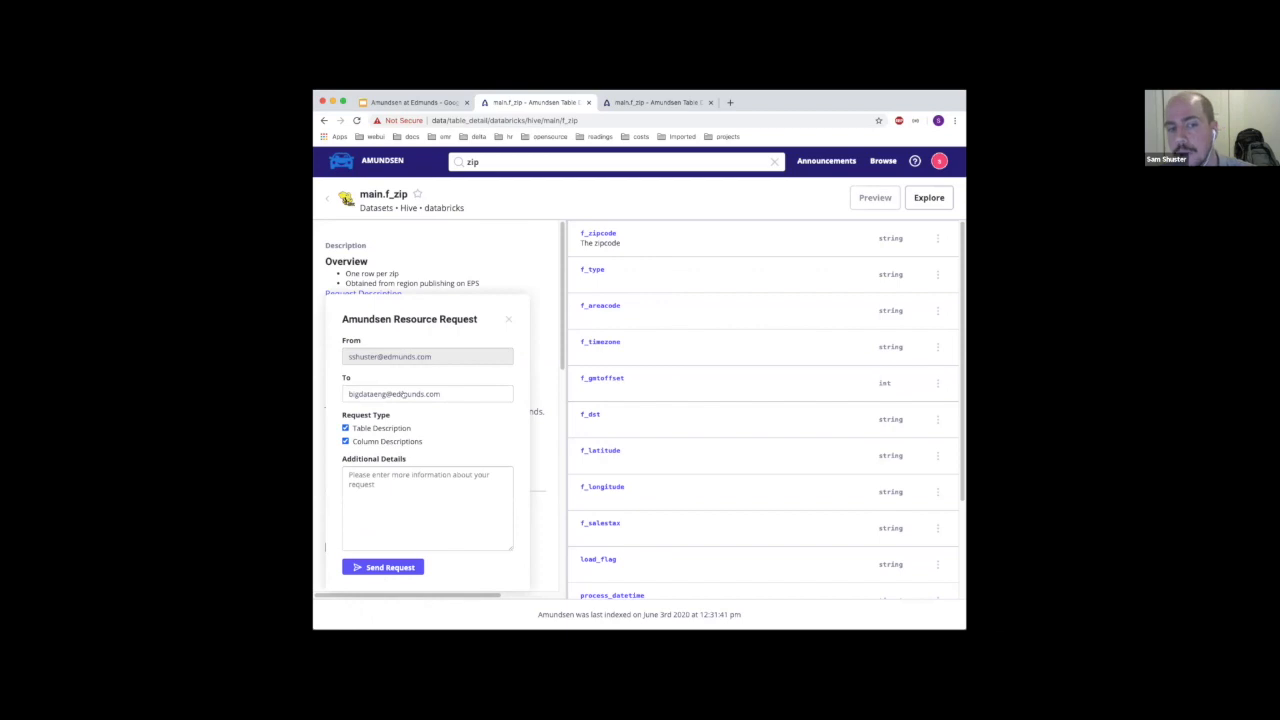
click(428, 508)
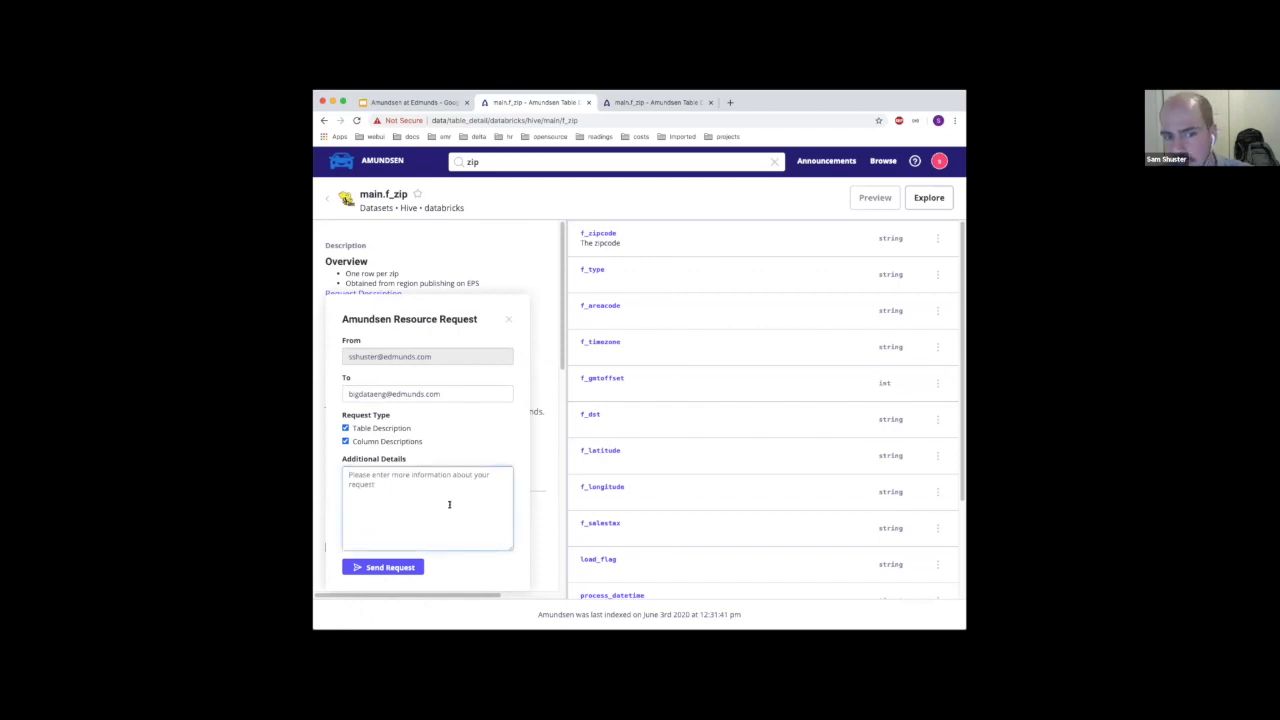
click(508, 320)
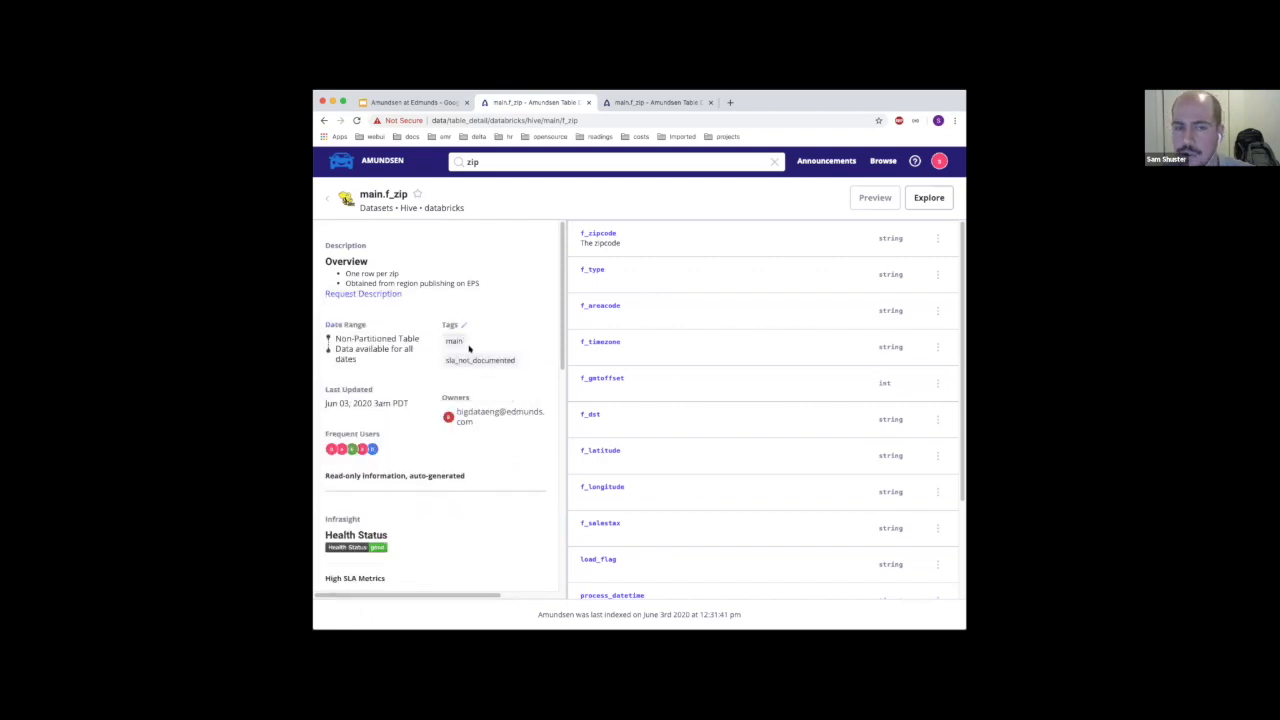
click(464, 324)
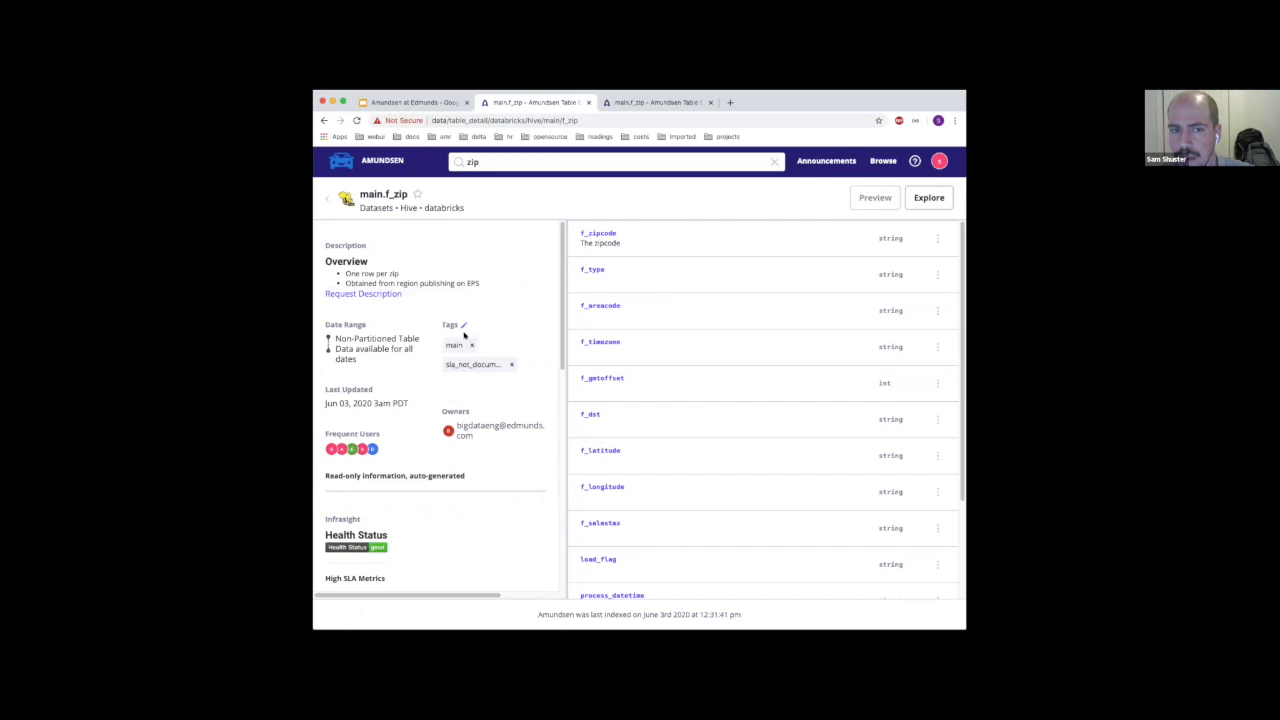
mouse_move(408, 364)
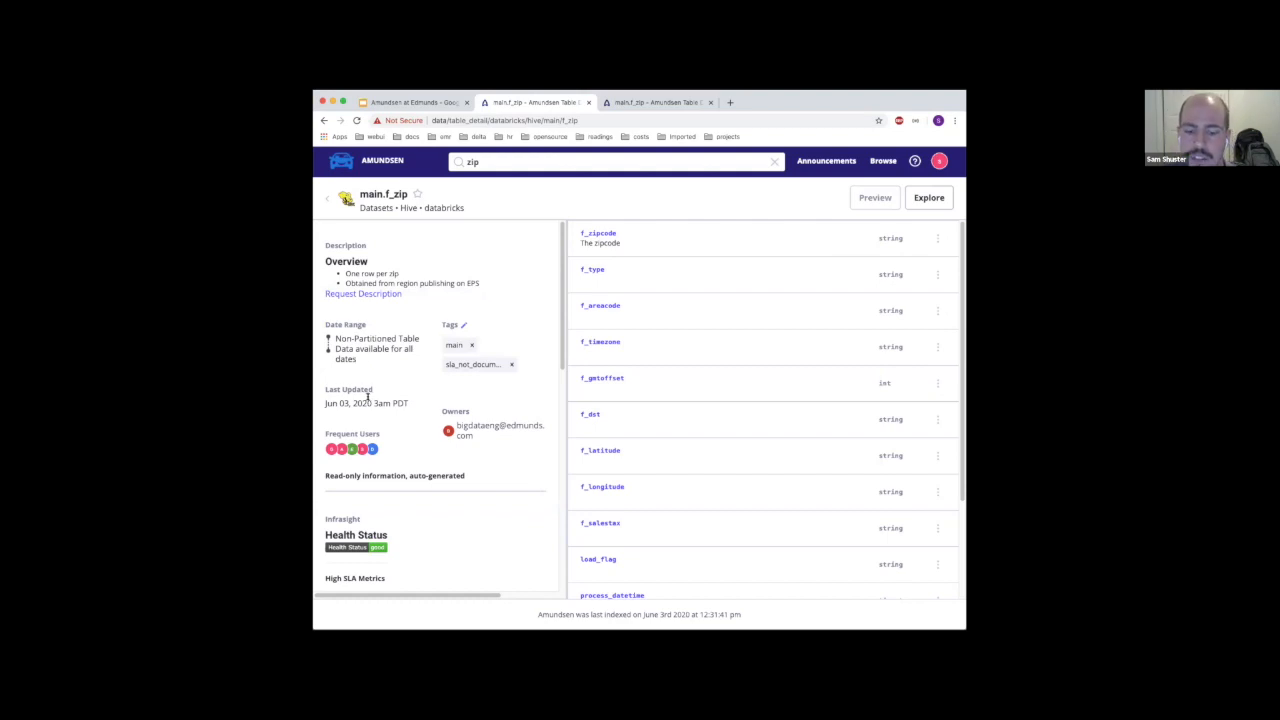
mouse_move(390, 400)
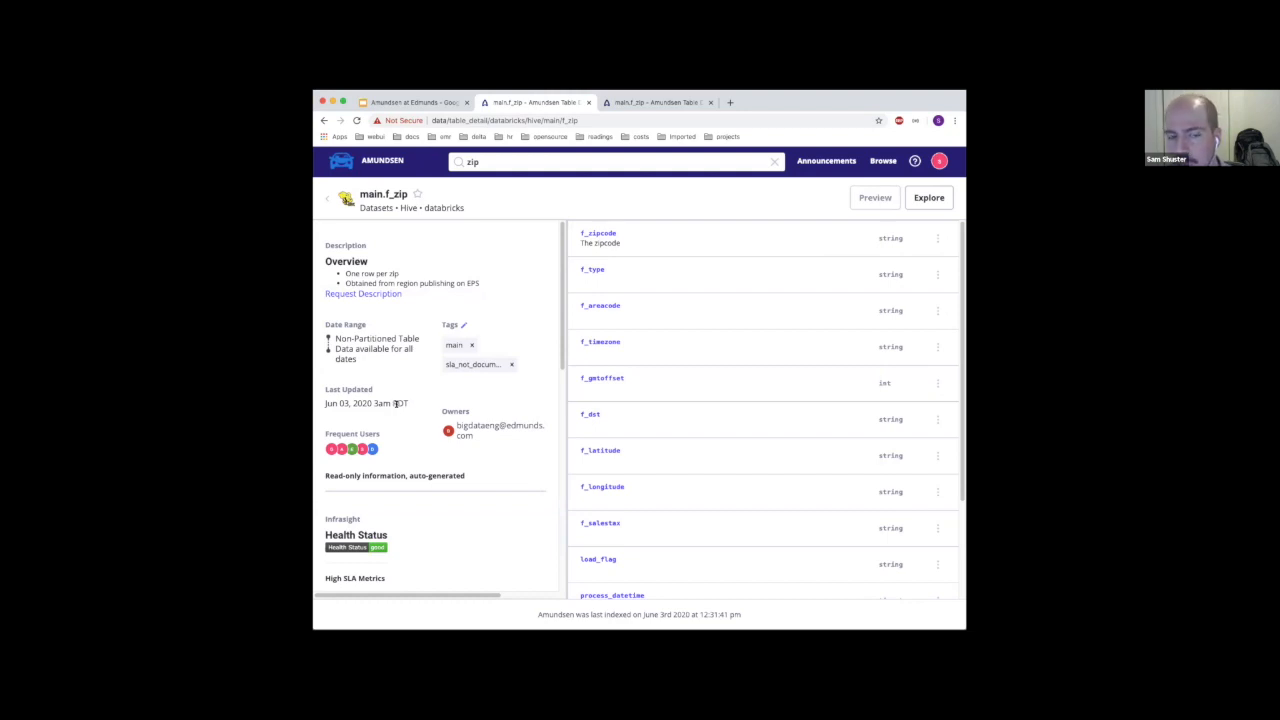
mouse_move(404, 398)
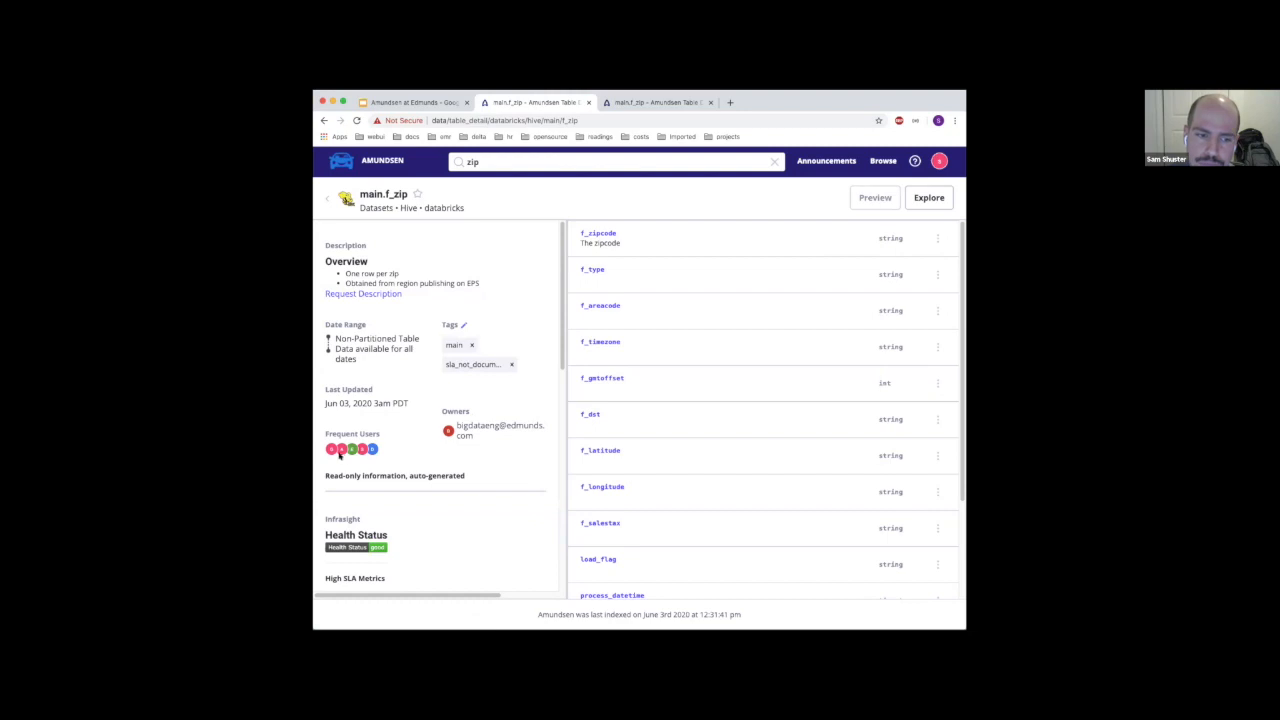
mouse_move(348, 450)
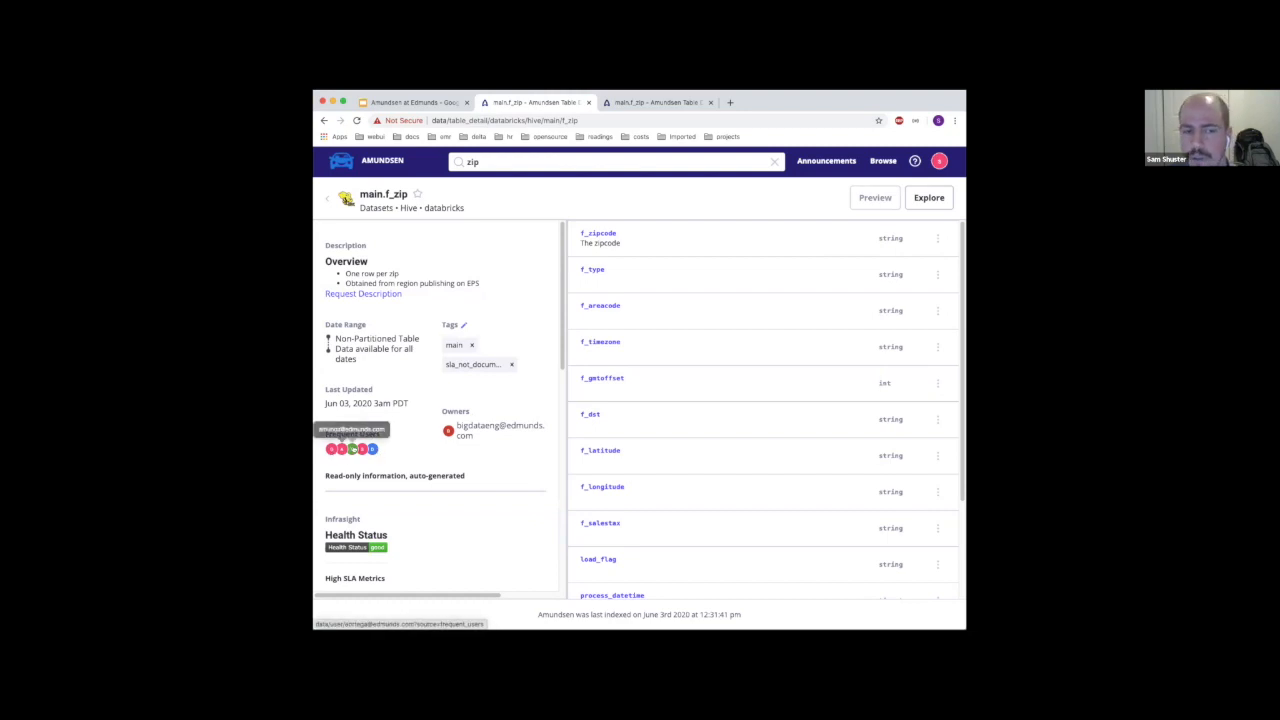
mouse_move(372, 456)
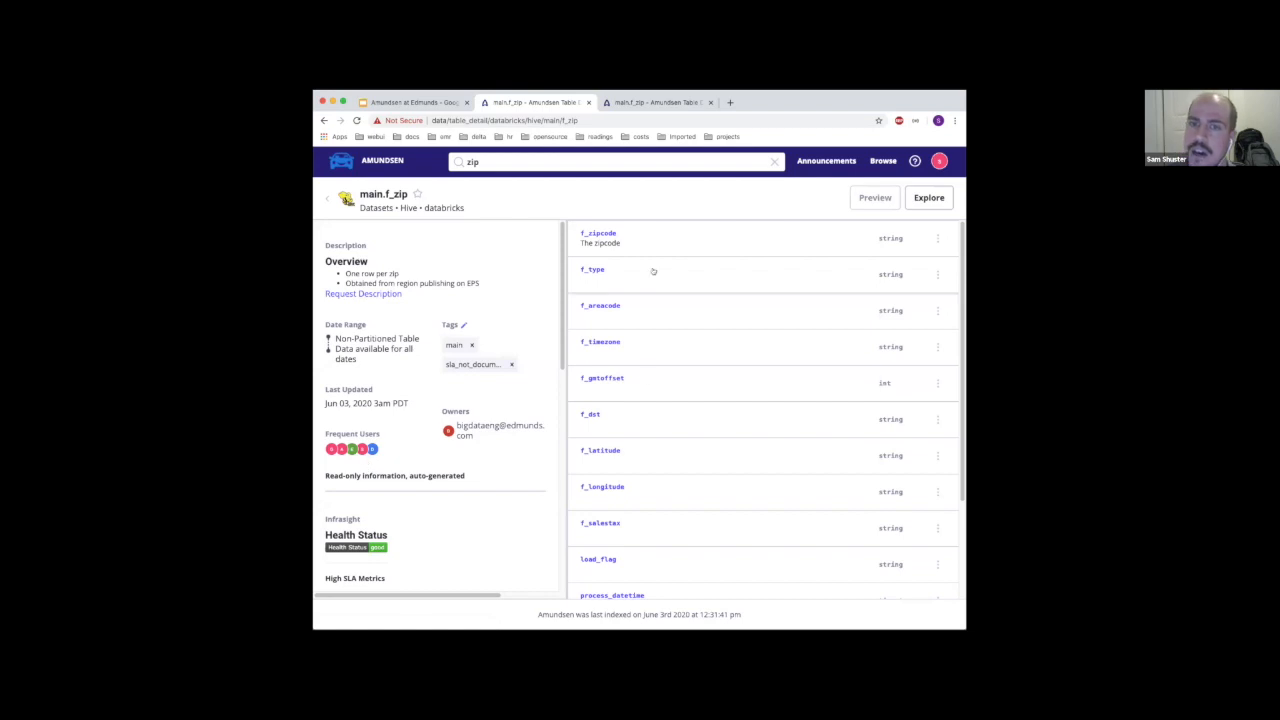
Expand the f_zipcode column to show 'The zipcode' and reveal Health Status and Extended Table Info
click(596, 236)
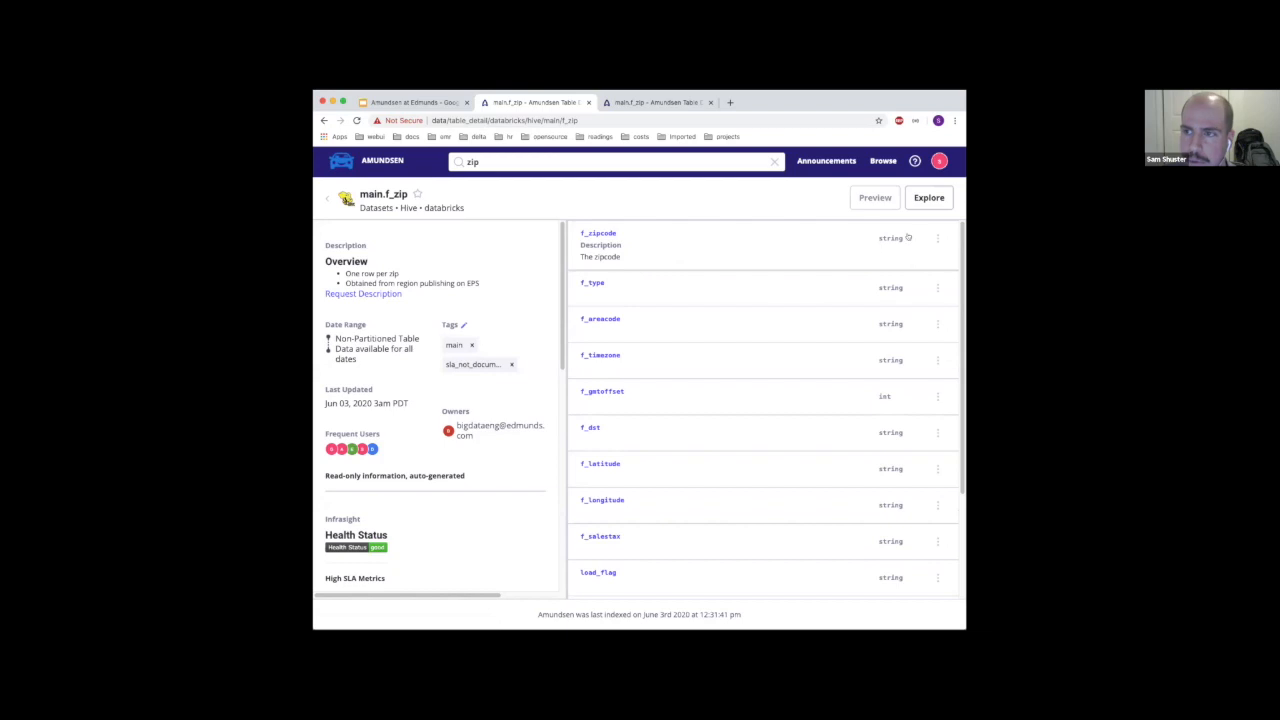
scroll(down, 3)
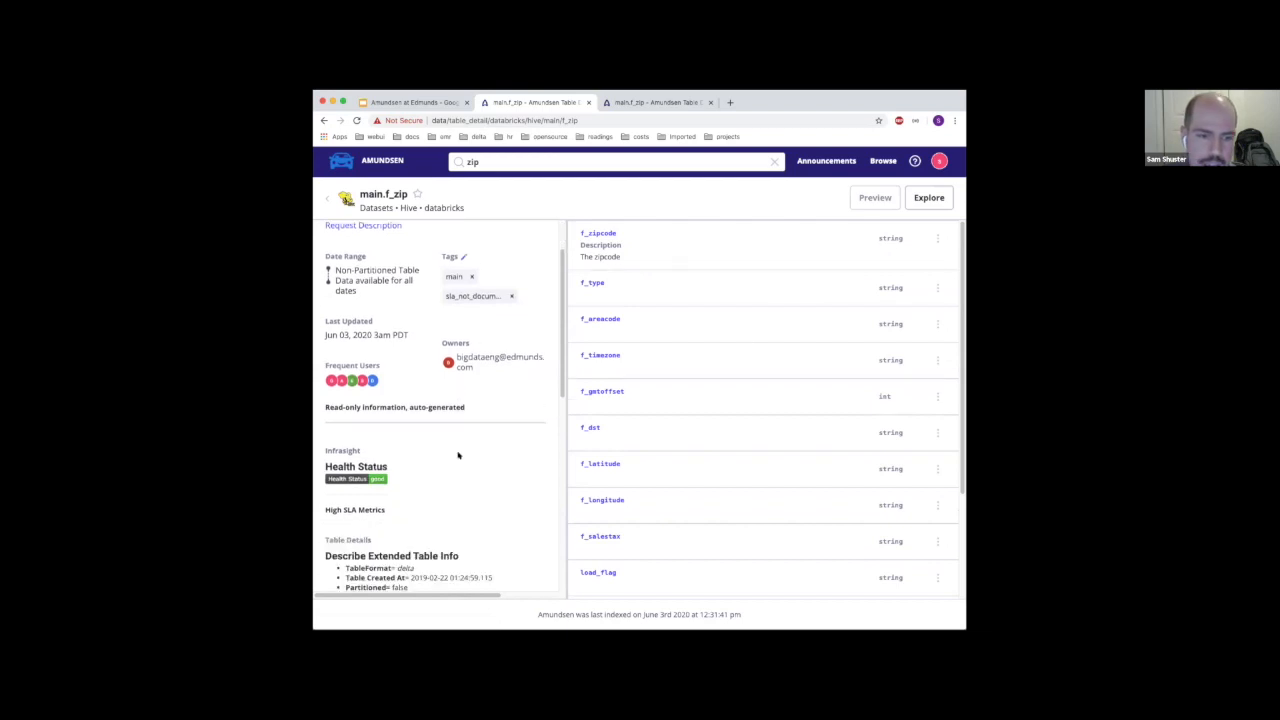
scroll(down, 3)
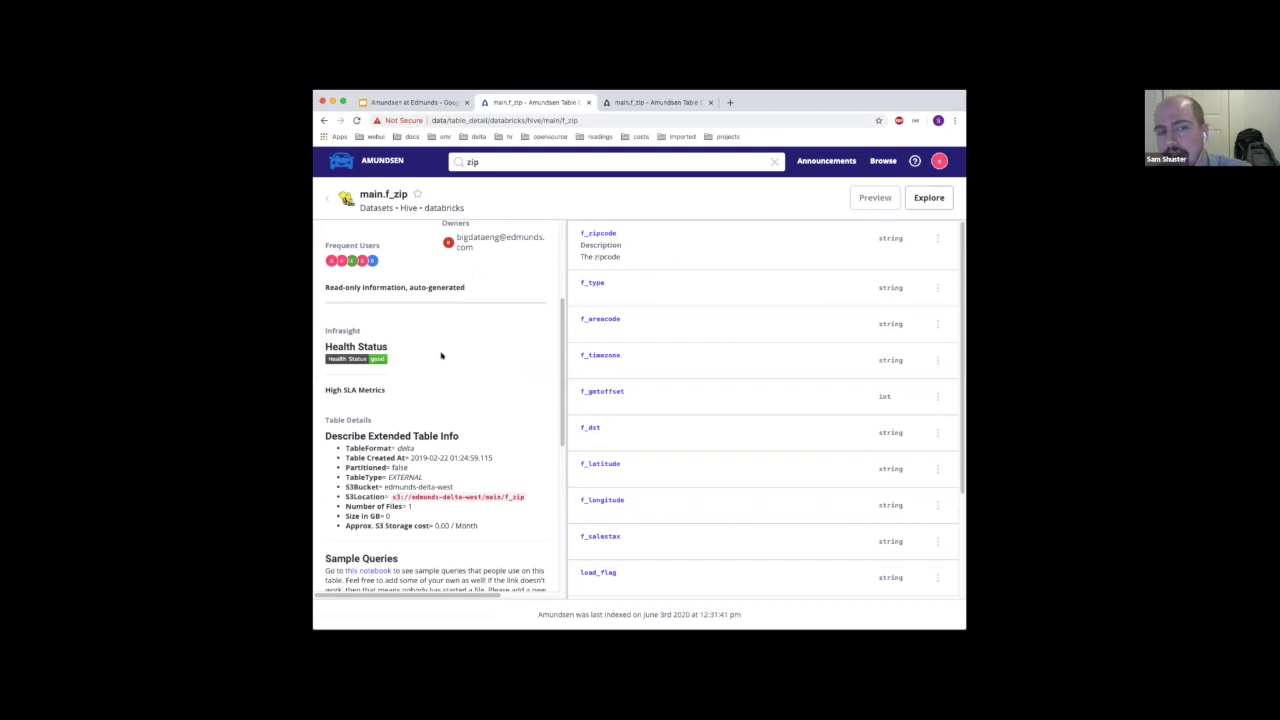
mouse_move(436, 344)
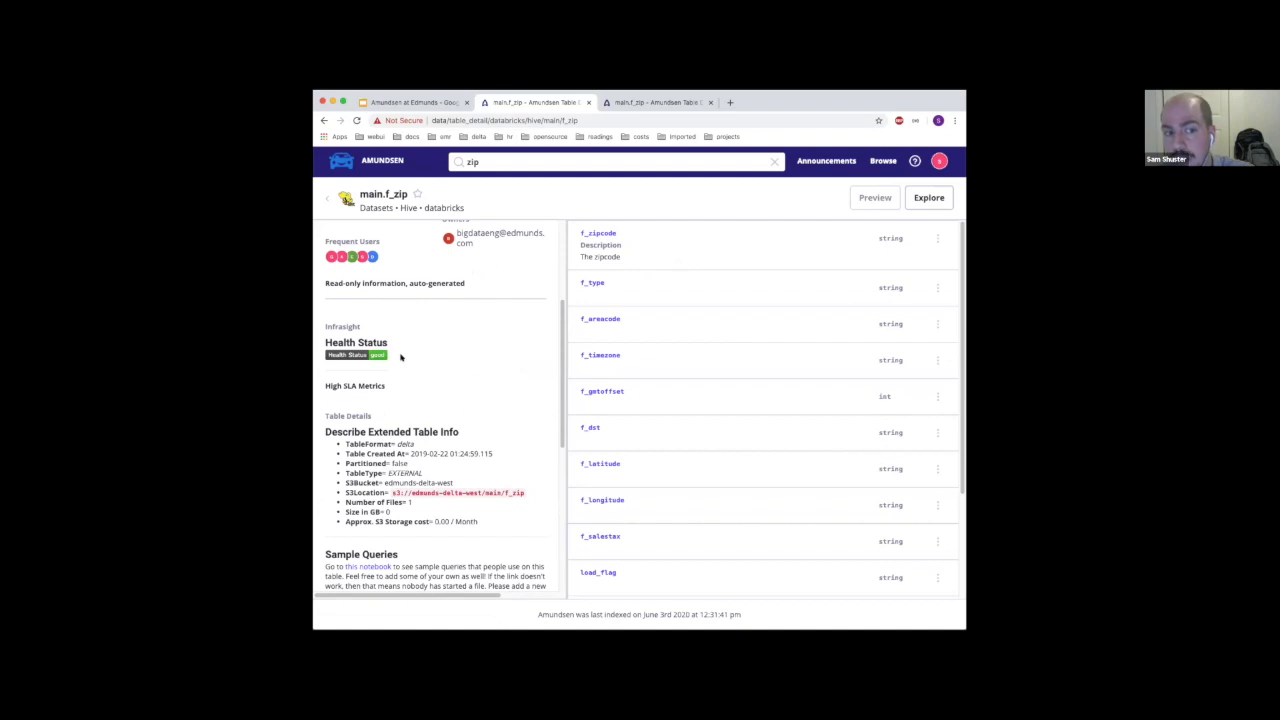
mouse_move(408, 358)
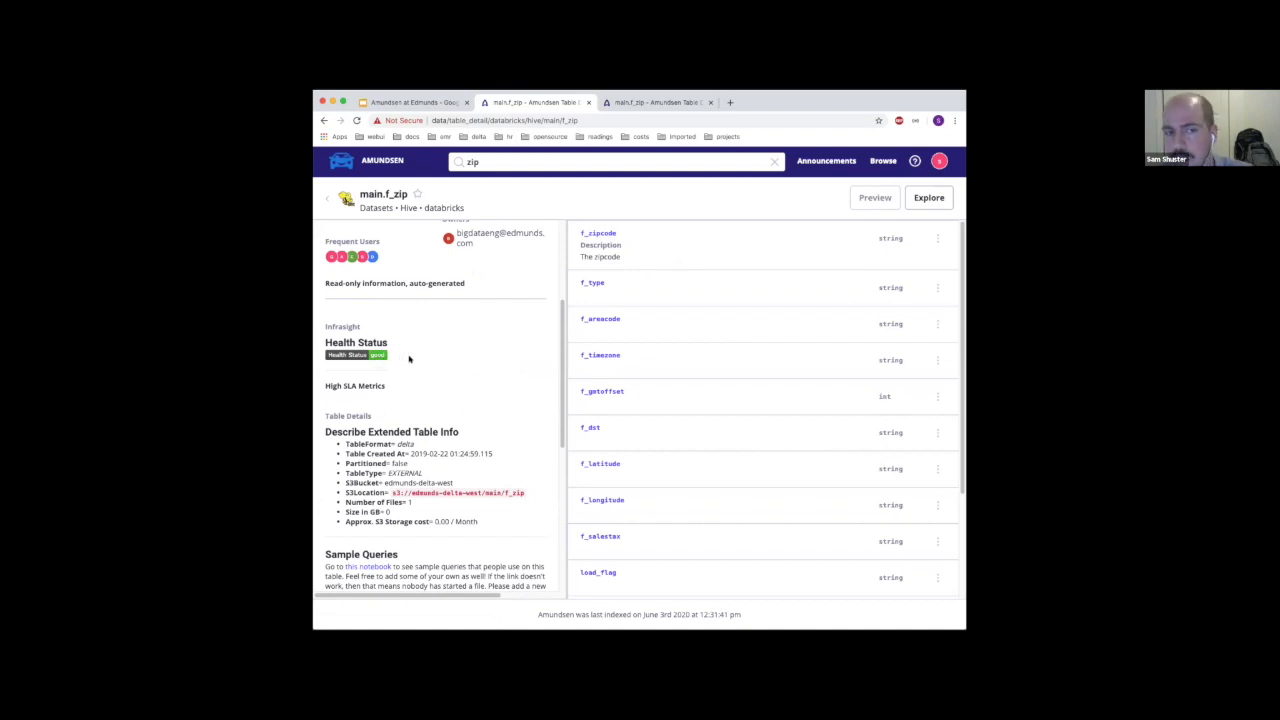
mouse_move(416, 358)
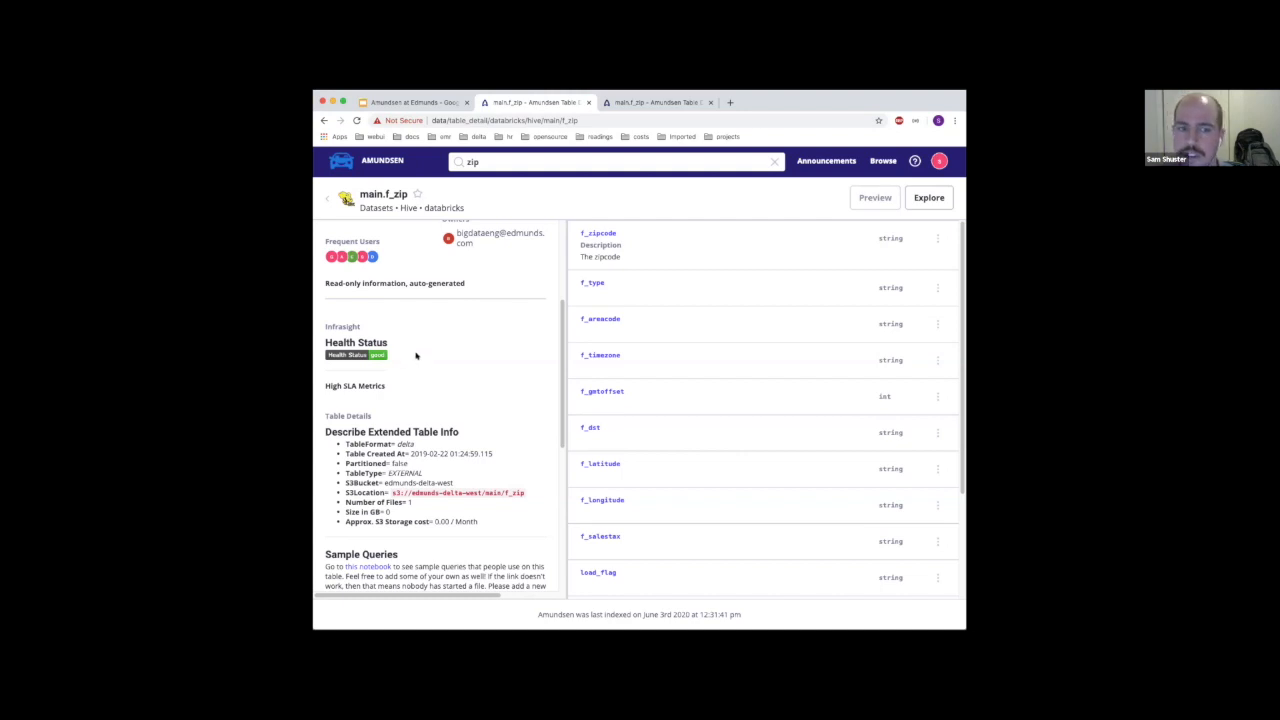
mouse_move(398, 356)
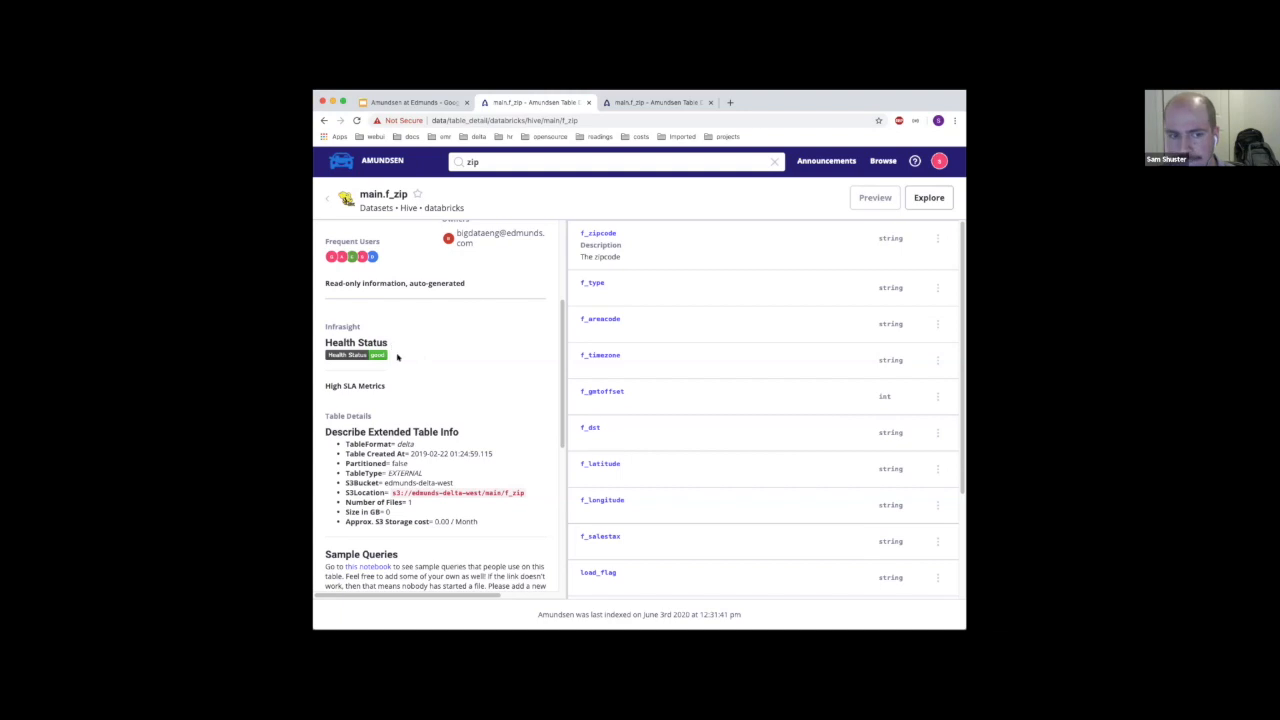
scroll(down, 3)
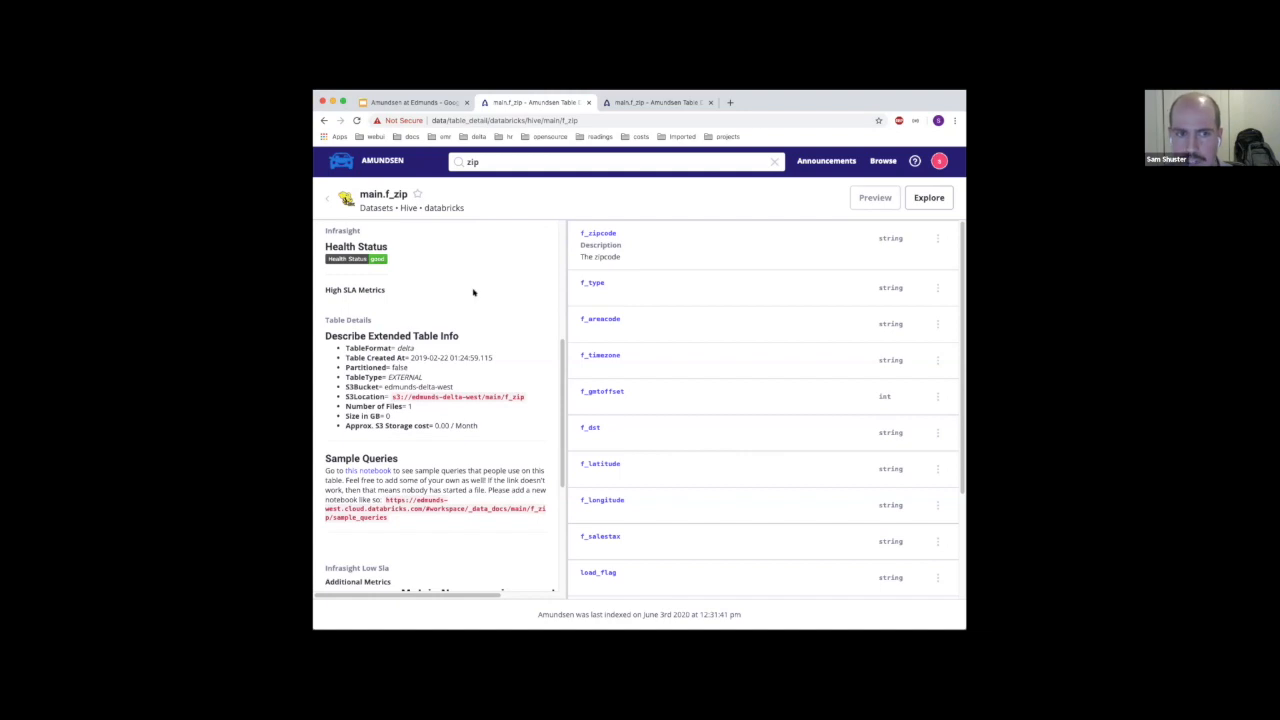
scroll(down, 3)
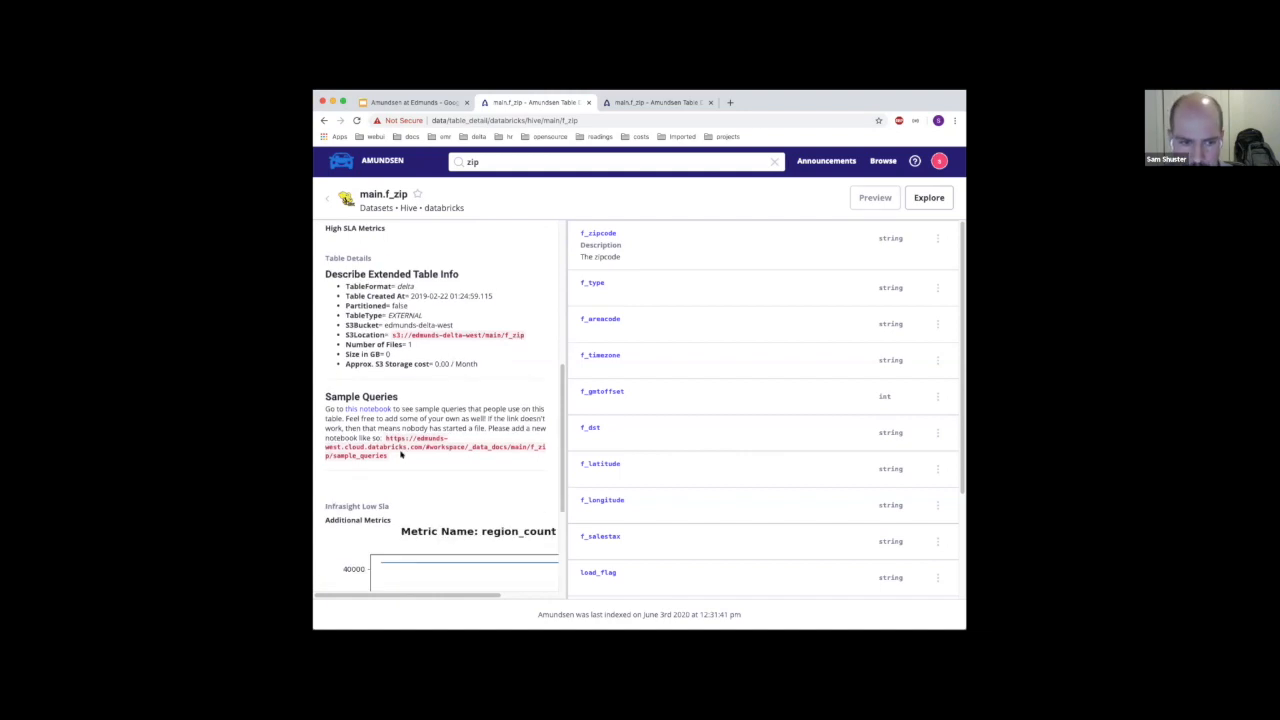
scroll(down, 3)
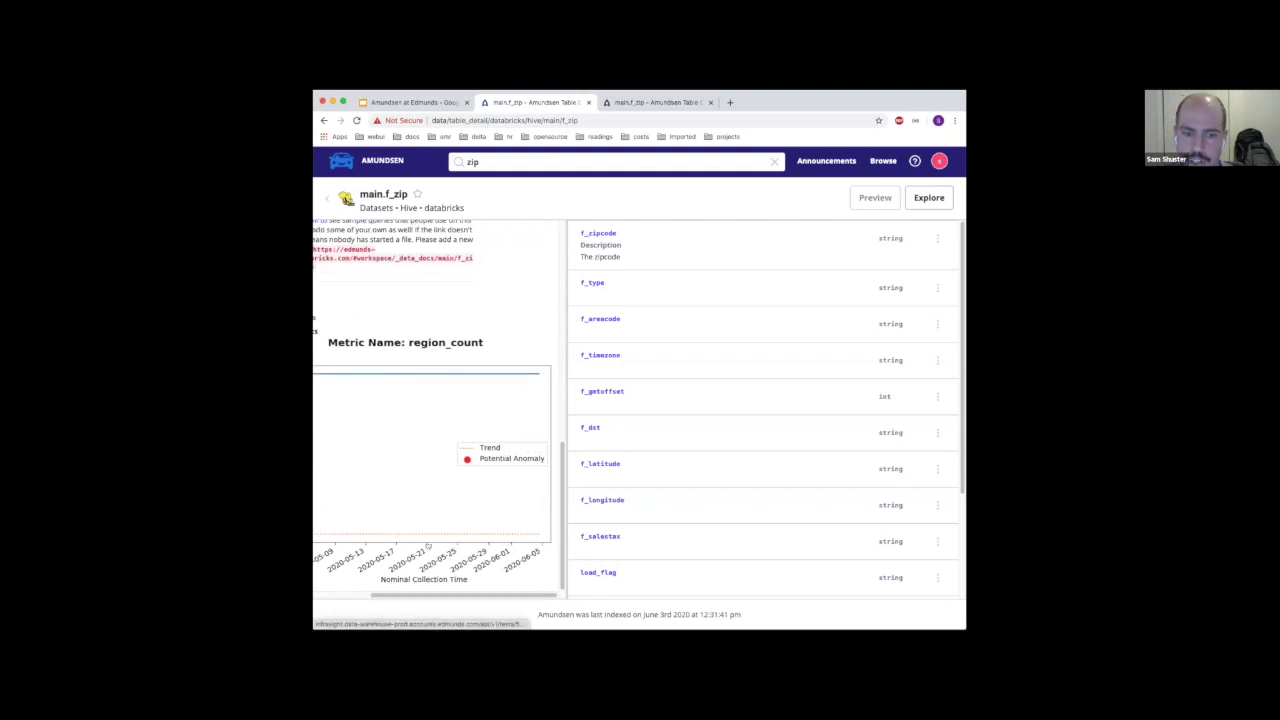
mouse_move(476, 610)
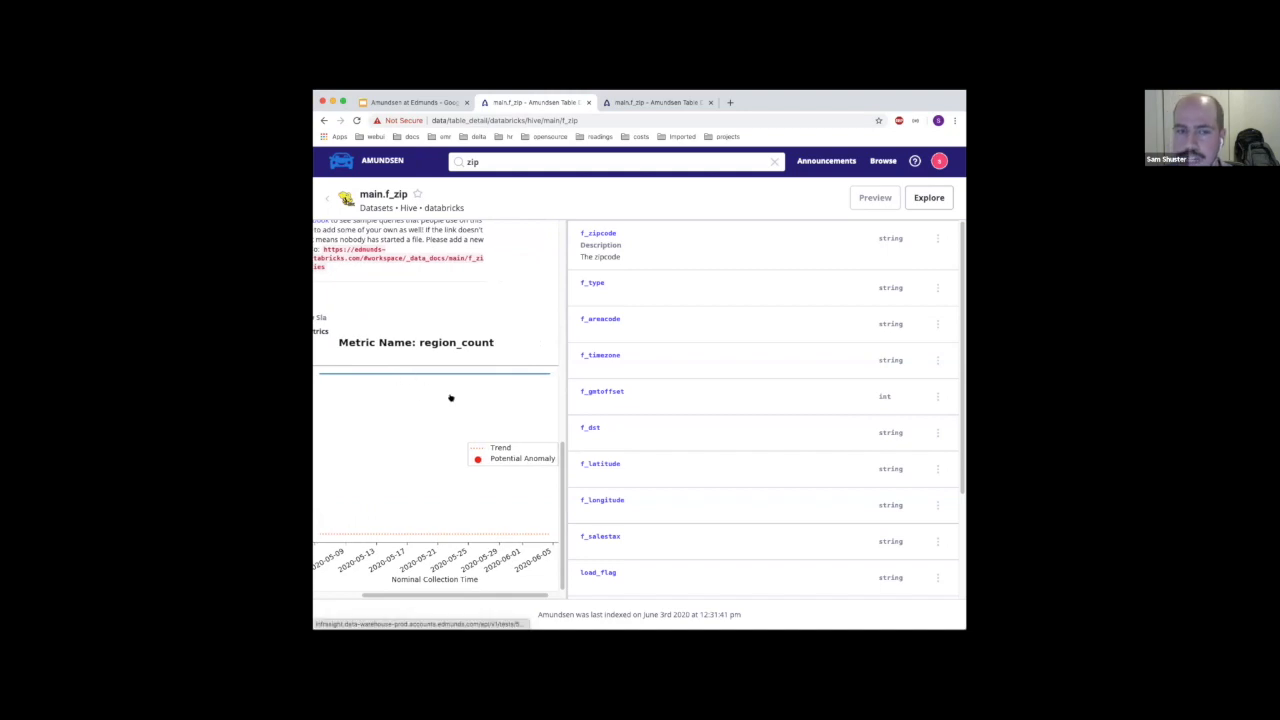
mouse_move(488, 604)
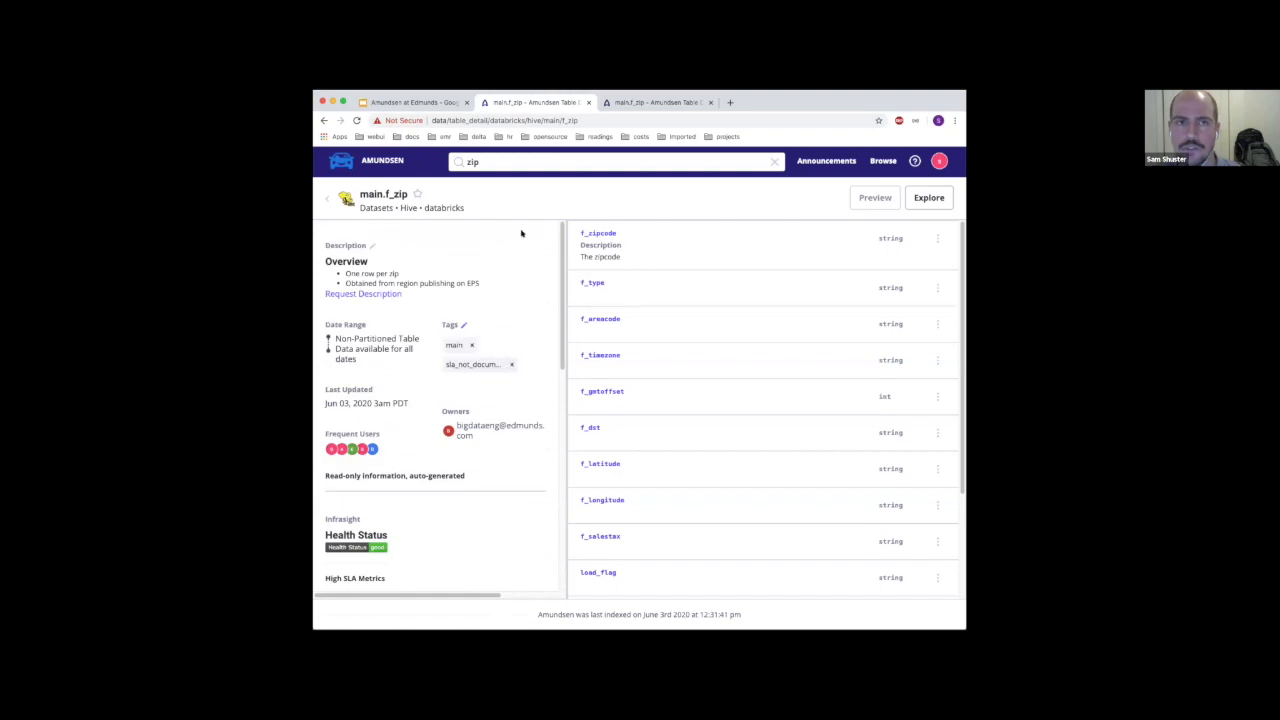
Present the Amundsen at Edmunds deck full screen and advance to the closing Thanks! slide
click(412, 102)
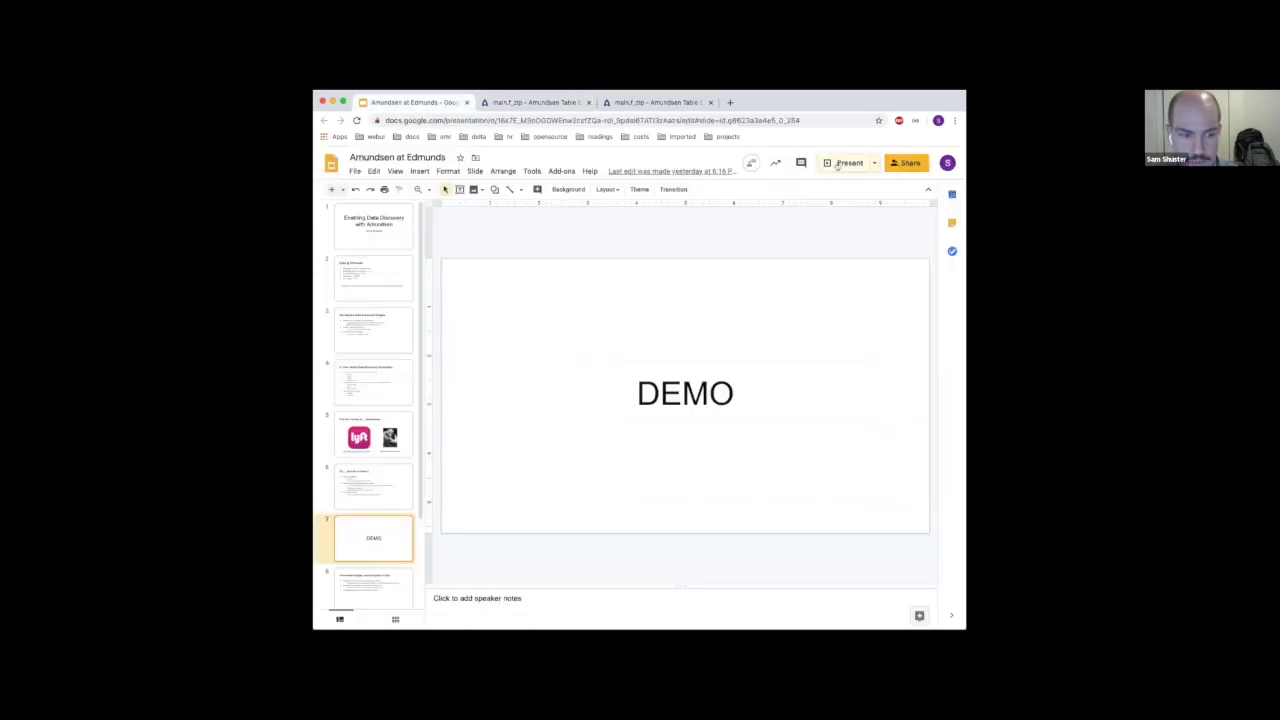
click(846, 162)
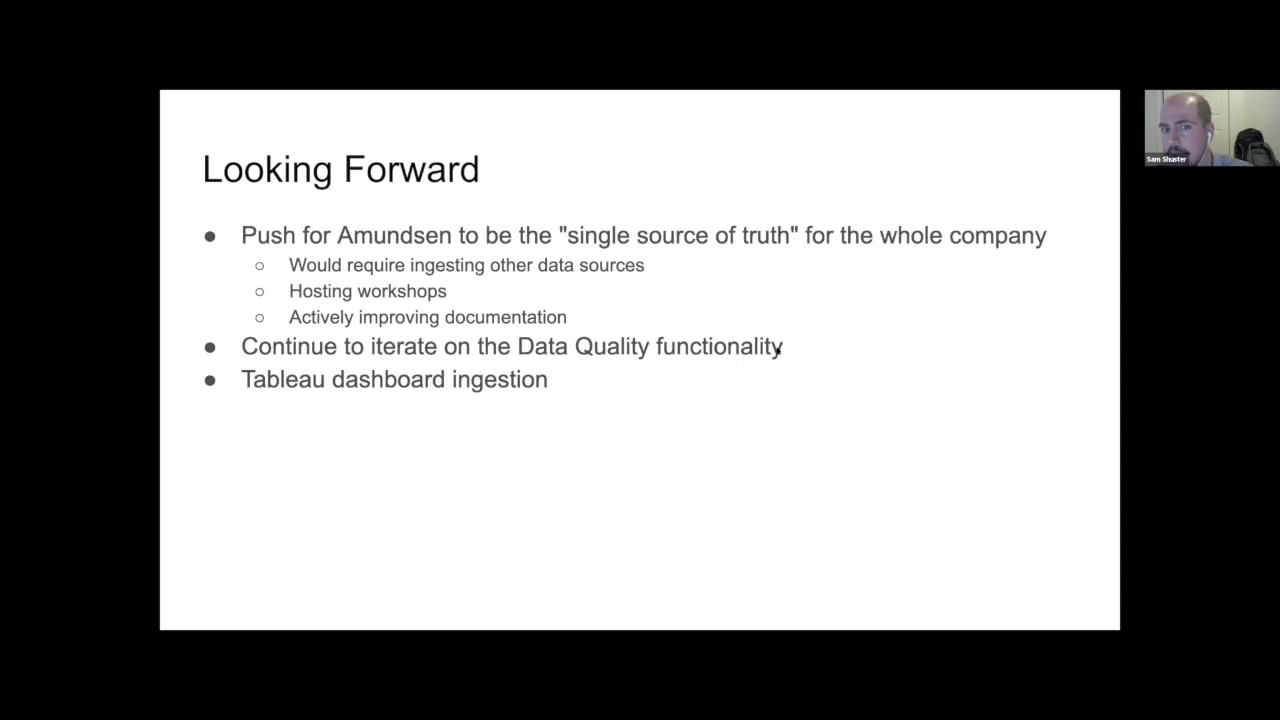
mouse_move(588, 364)
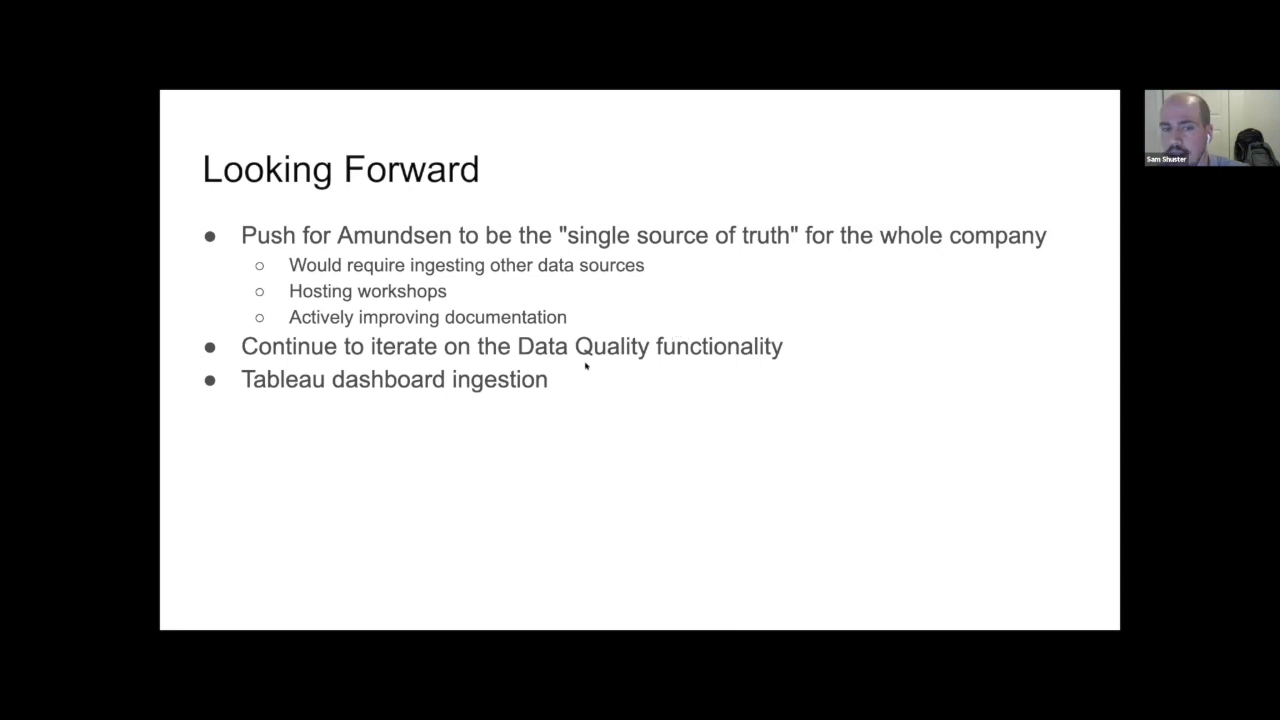
key(right)
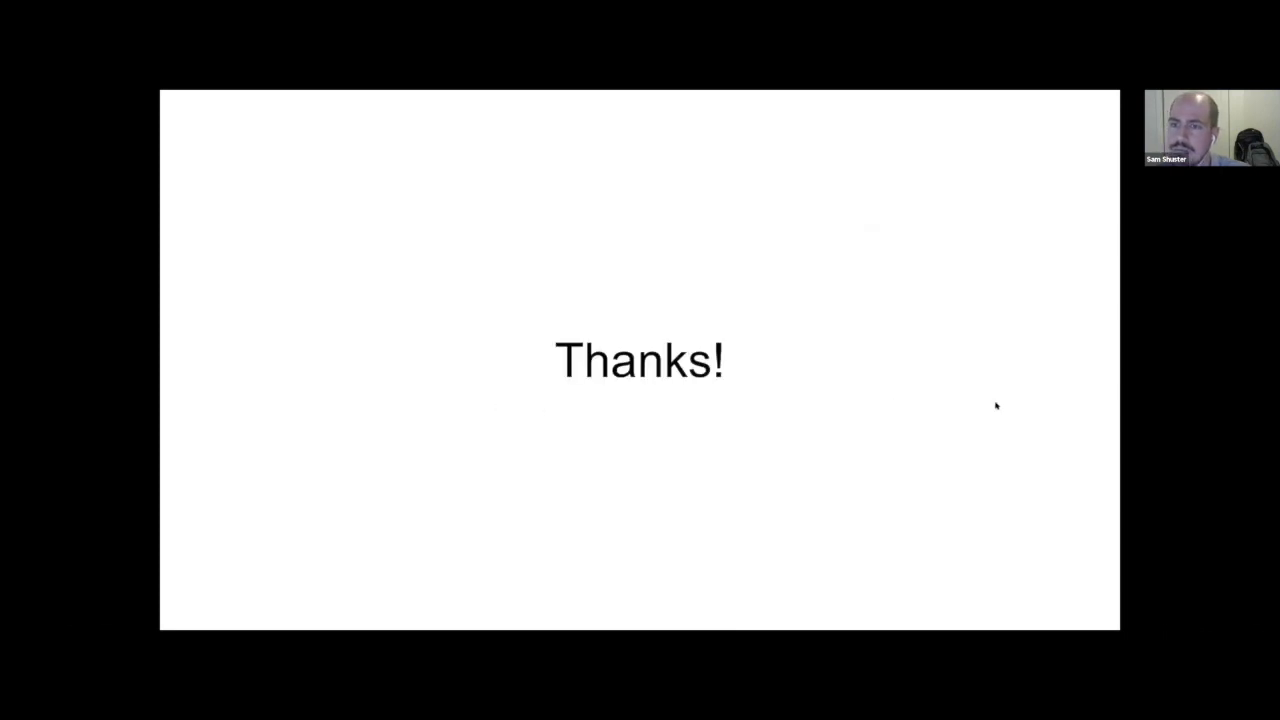